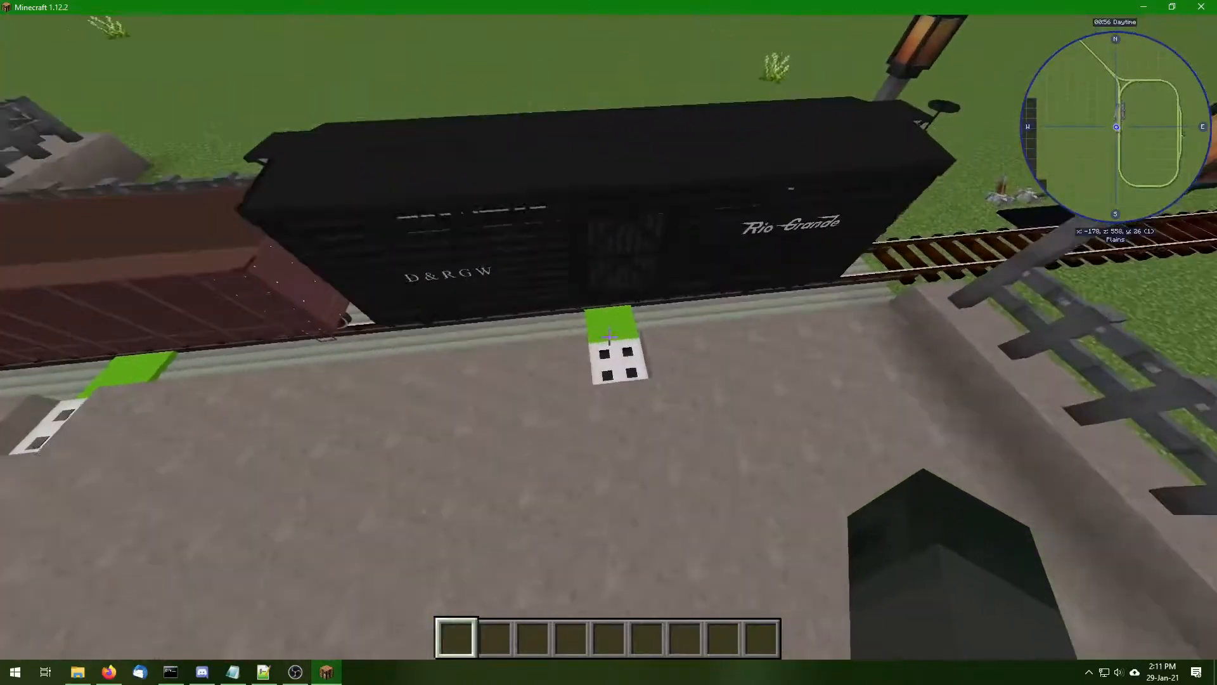
mouse_move(608, 343)
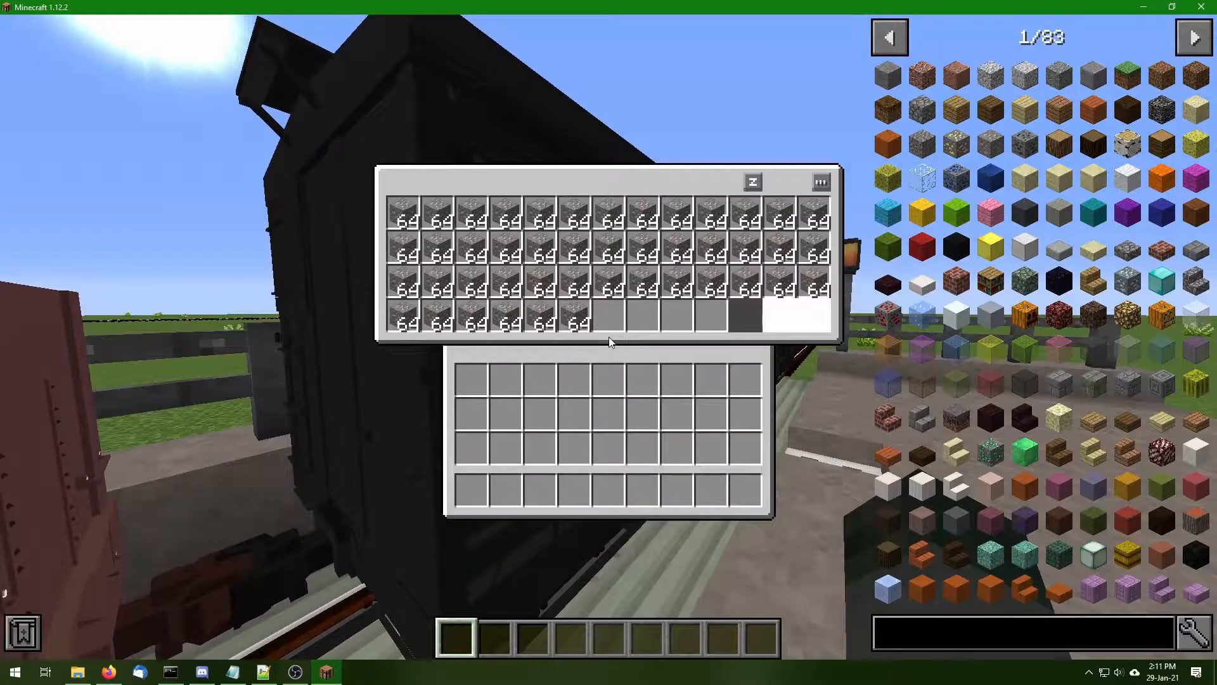
Grab a Track Blueprint from the creative inventory and mount the steam locomotive
key("Escape")
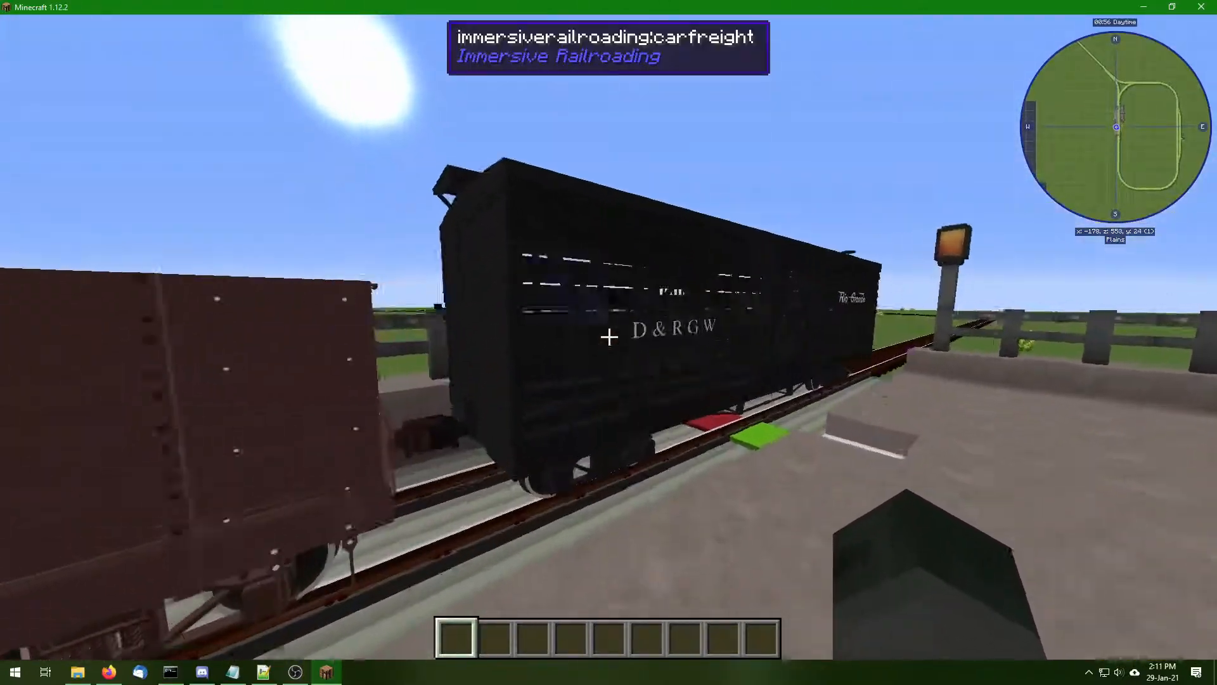
key("e")
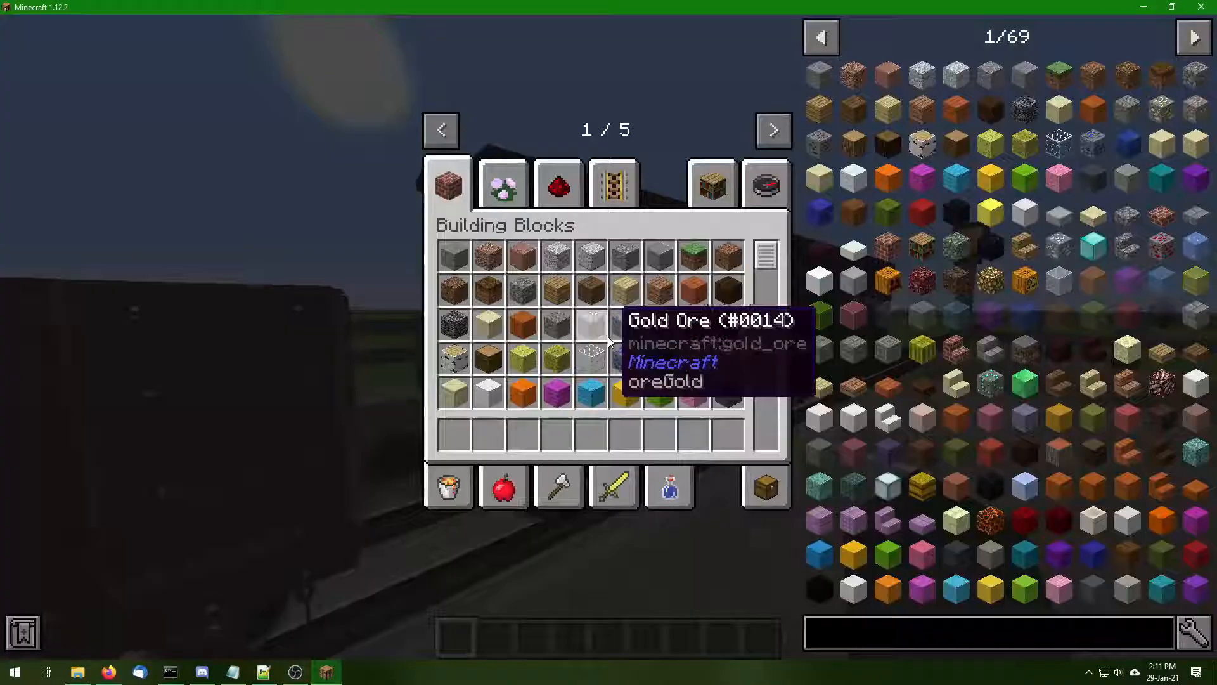
key("Escape")
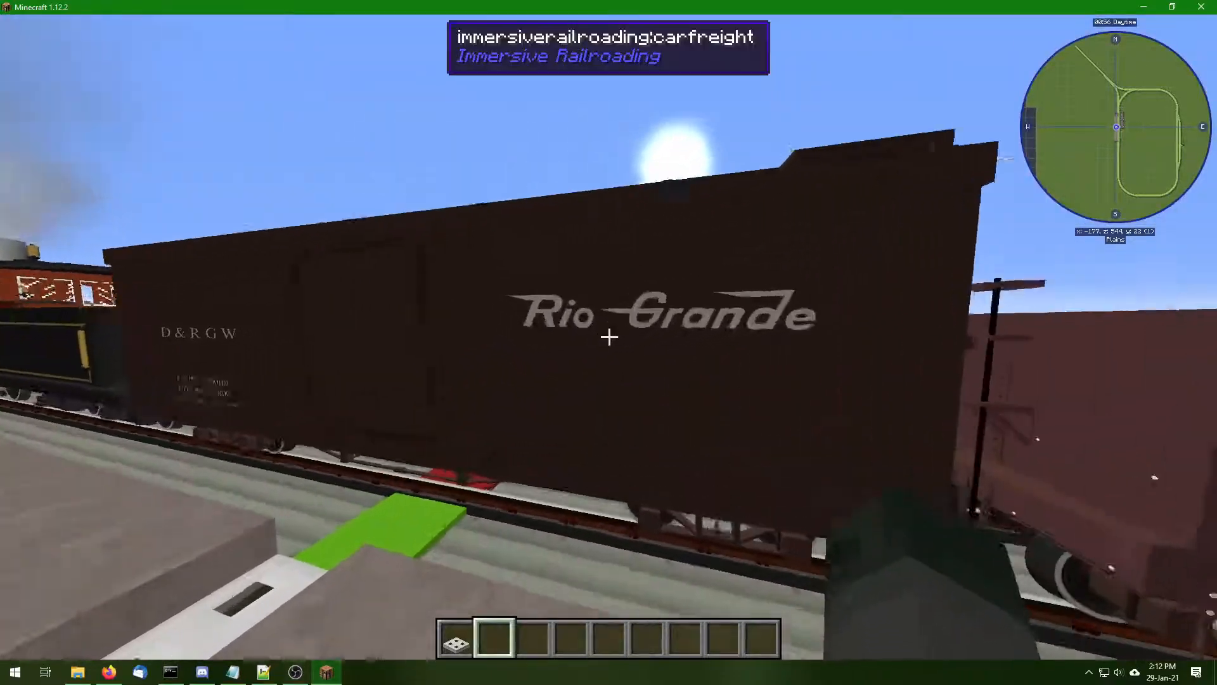
key("e")
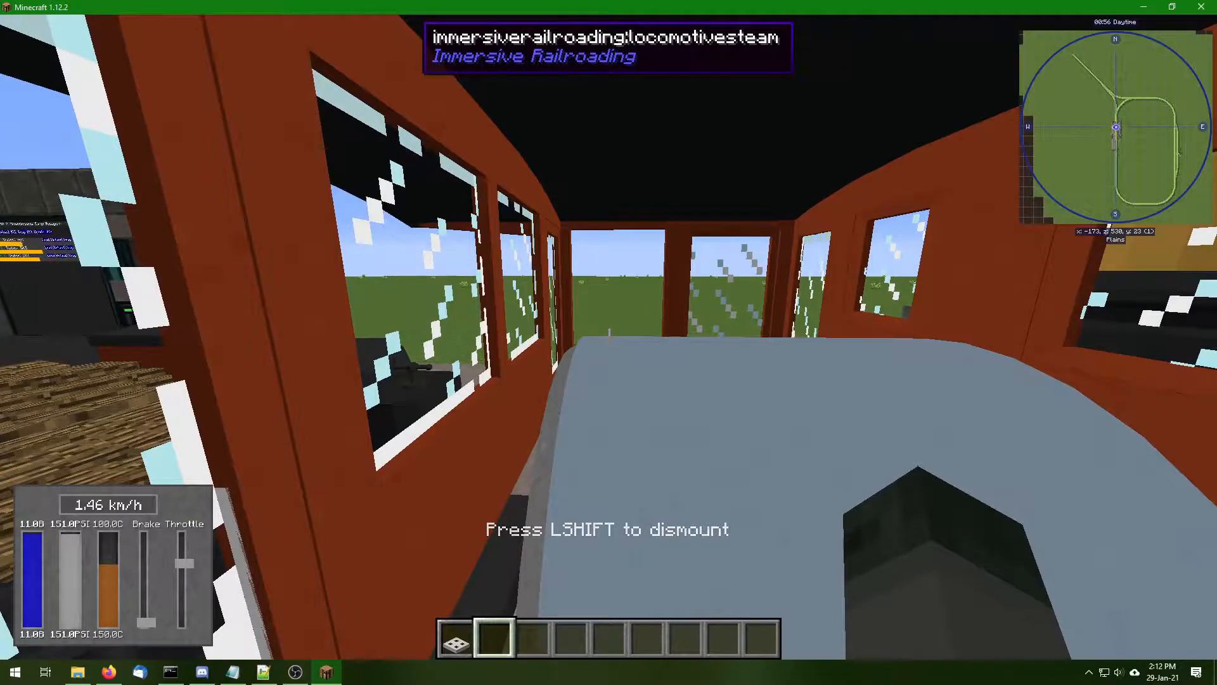
Dismount the steam locomotive and walk the concrete slab platform beside the rails
key("shift")
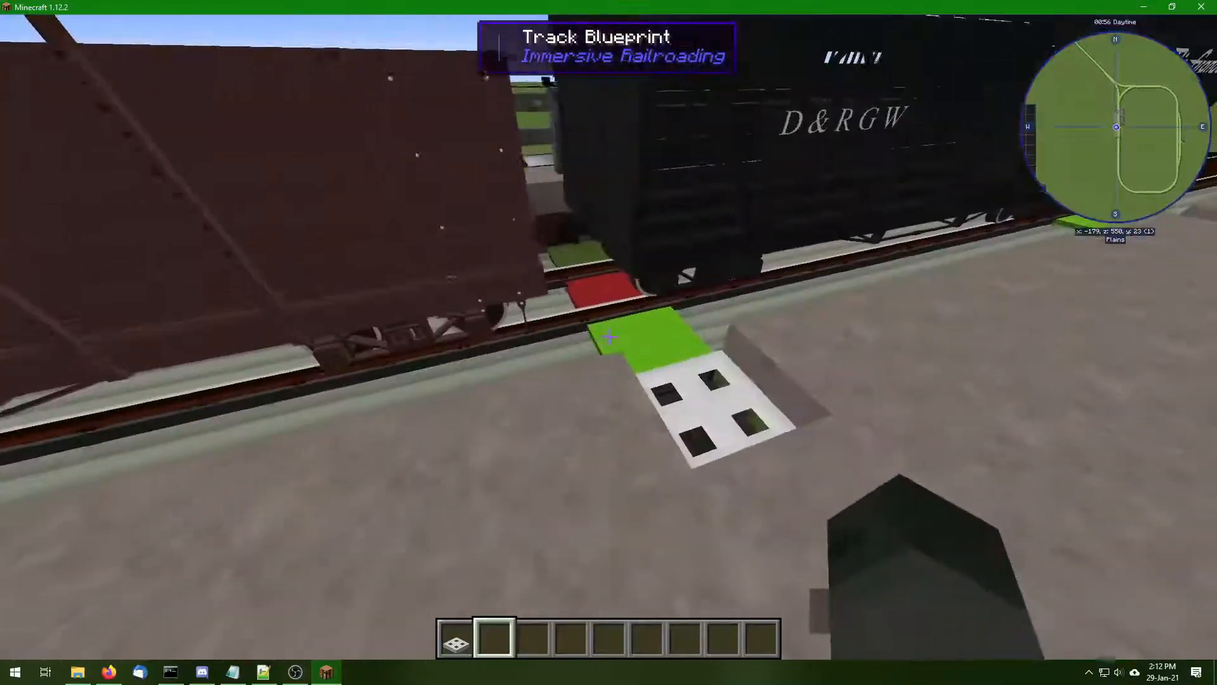
mouse_move(609, 342)
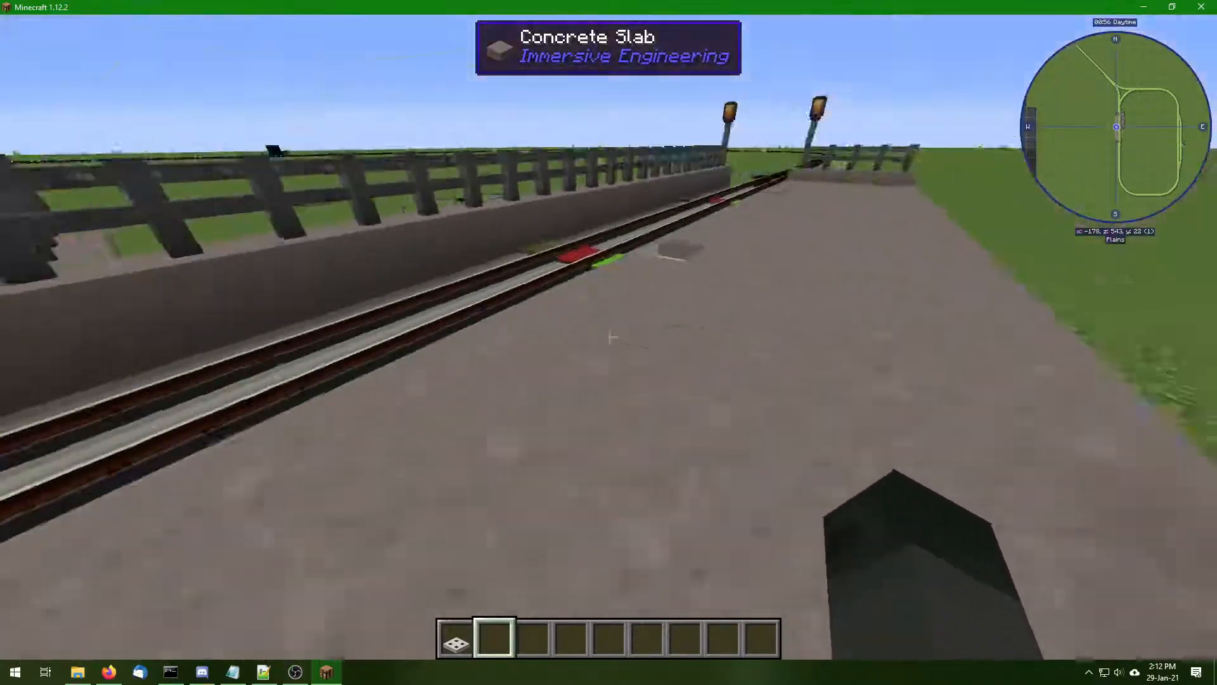
mouse_move(608, 338)
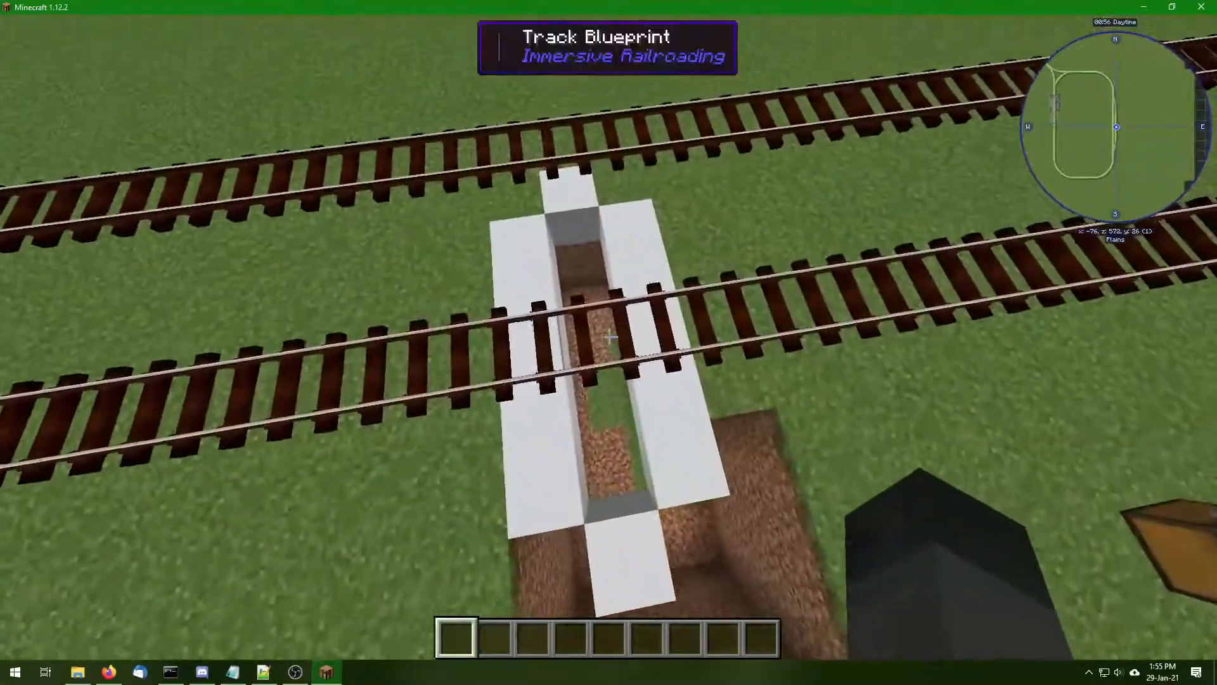
mouse_move(609, 336)
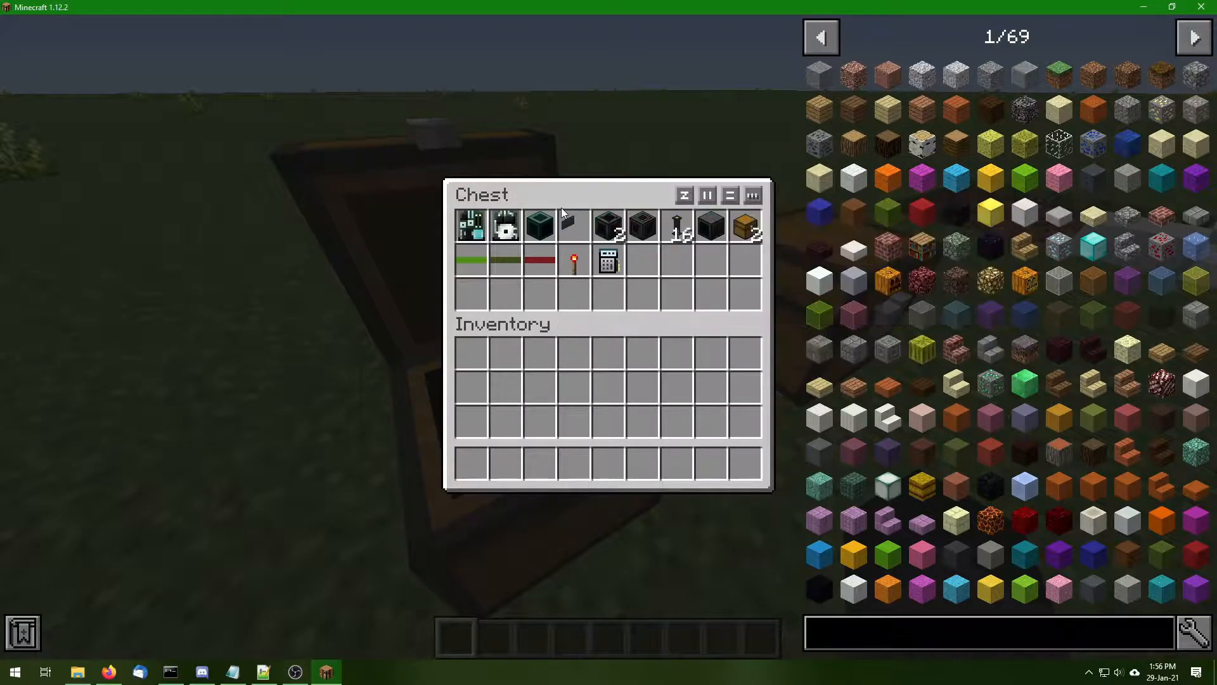
mouse_move(540, 225)
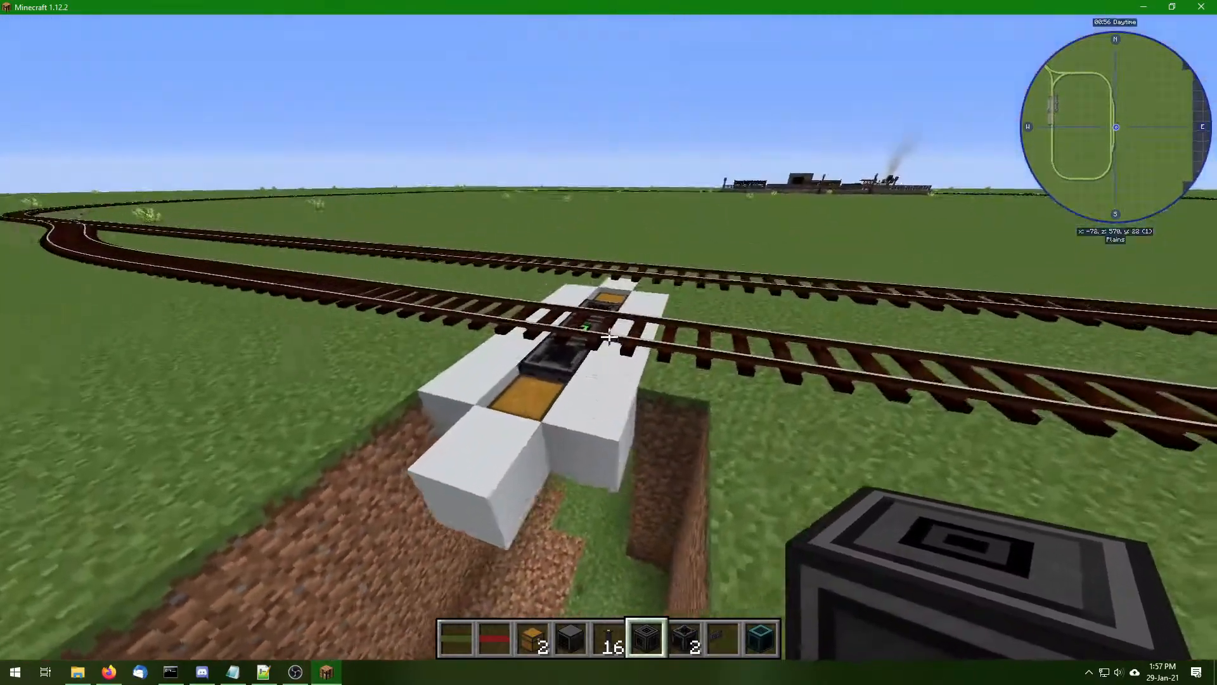
Take the Item Loader augment and place it on the rail above the loader blocks
key("e")
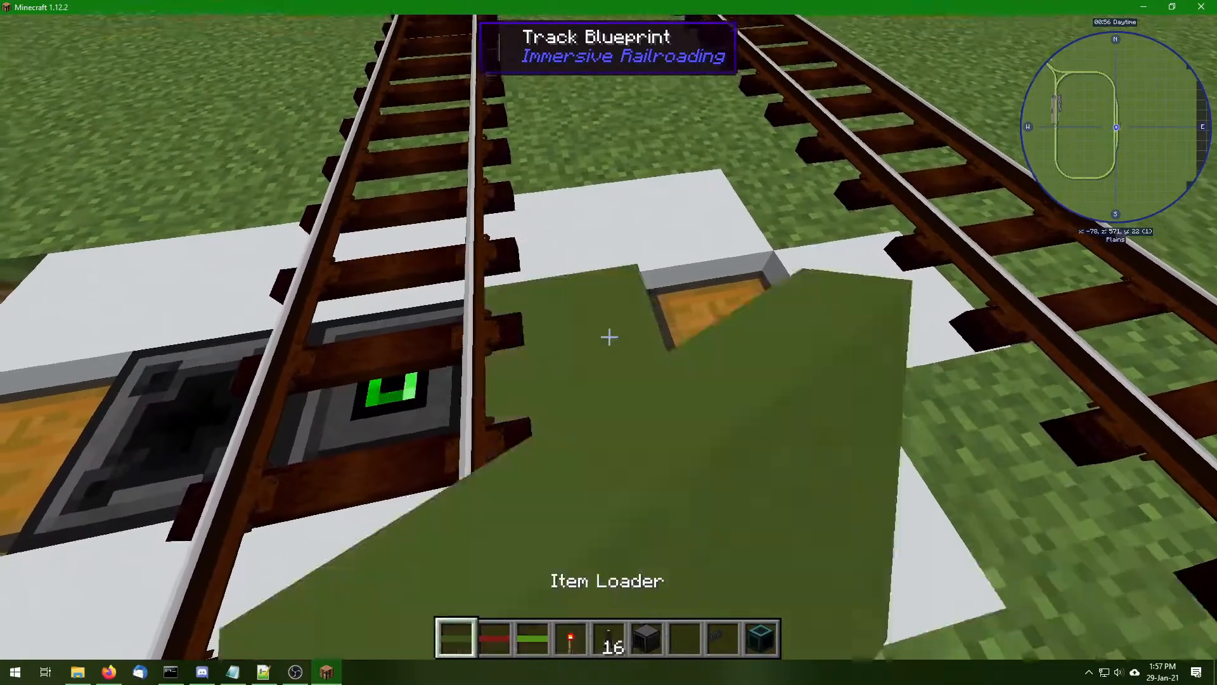
mouse_move(608, 337)
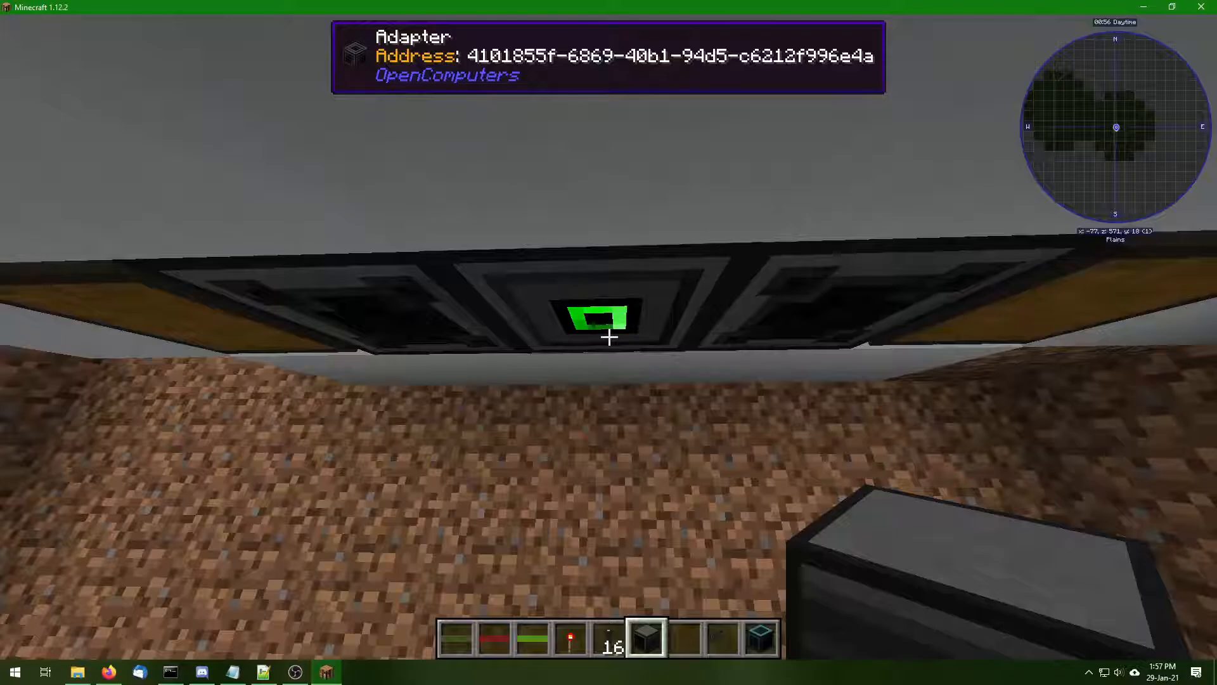
mouse_move(608, 336)
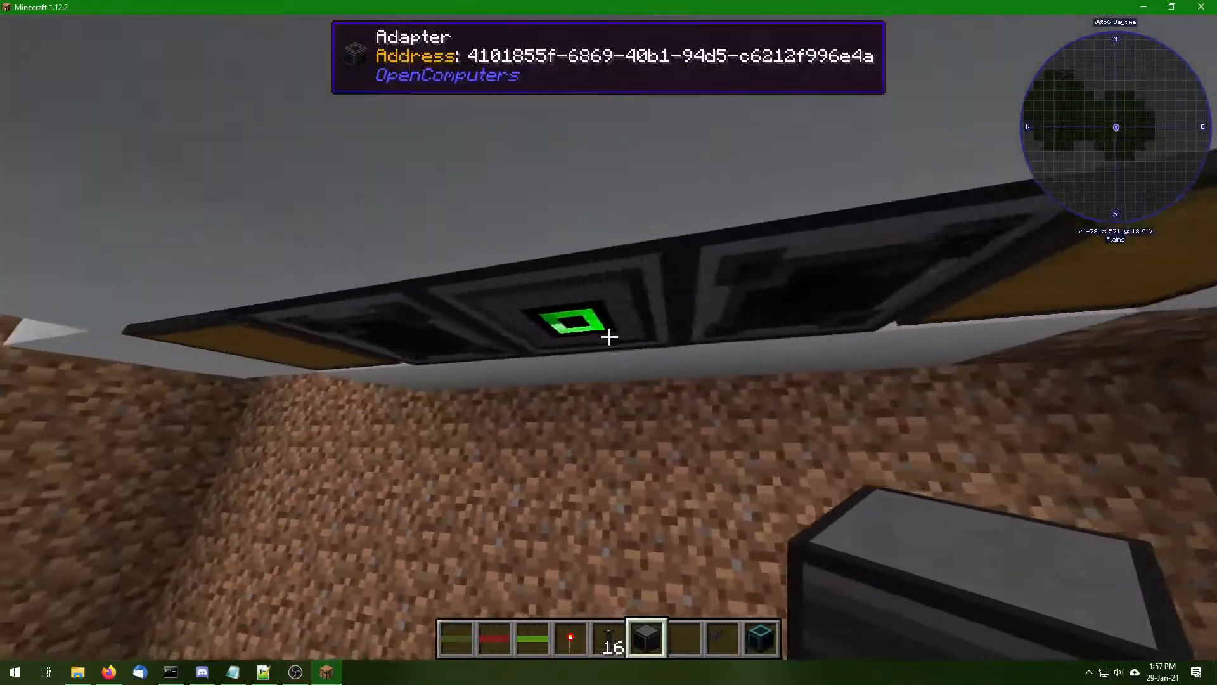
mouse_move(609, 336)
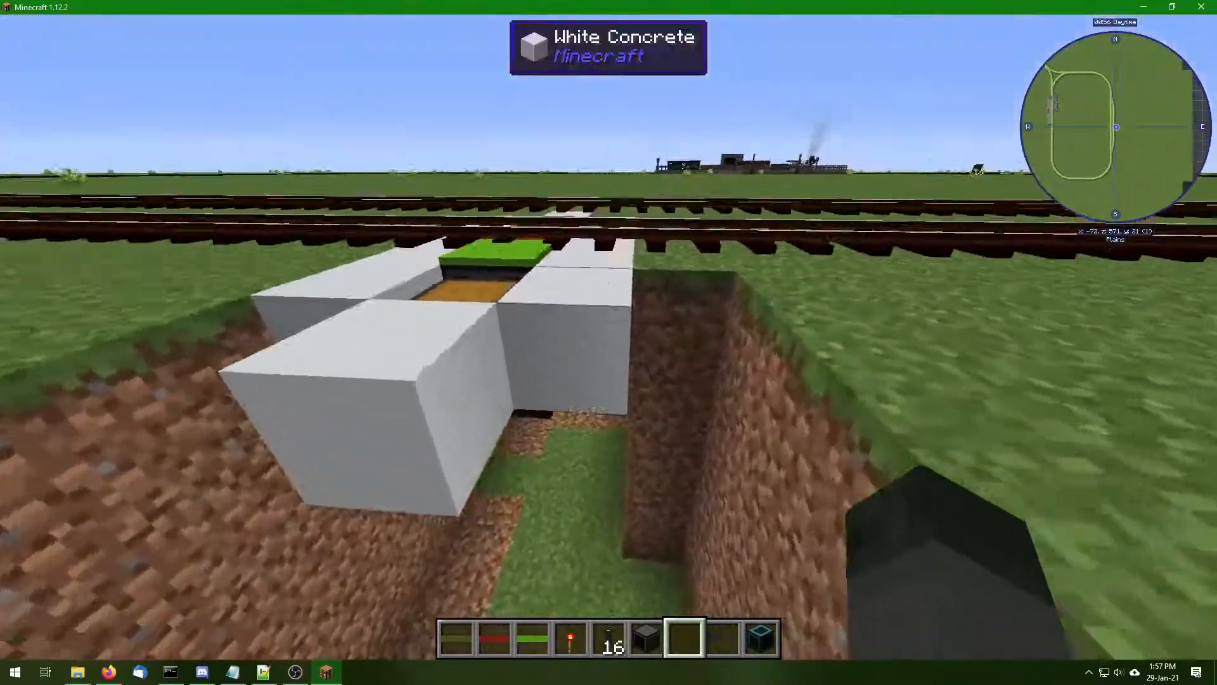
mouse_move(609, 336)
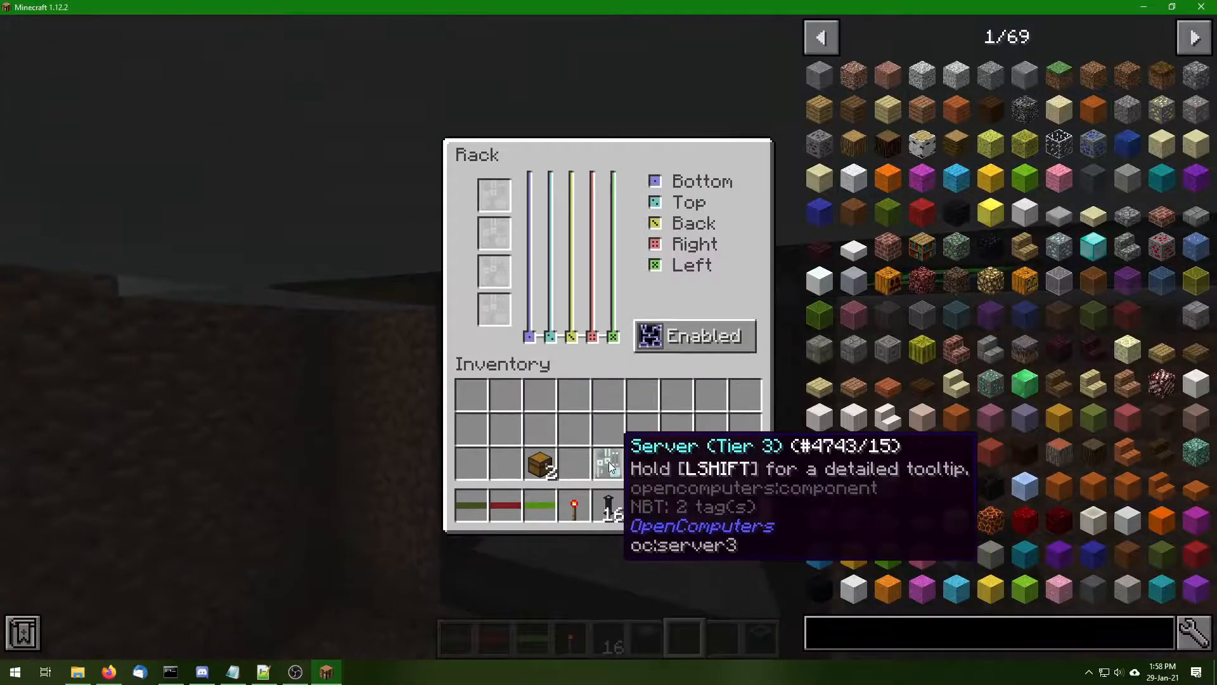
Place the Rack in the trench and put an Internet Card into the Tier 3 server
key("Escape")
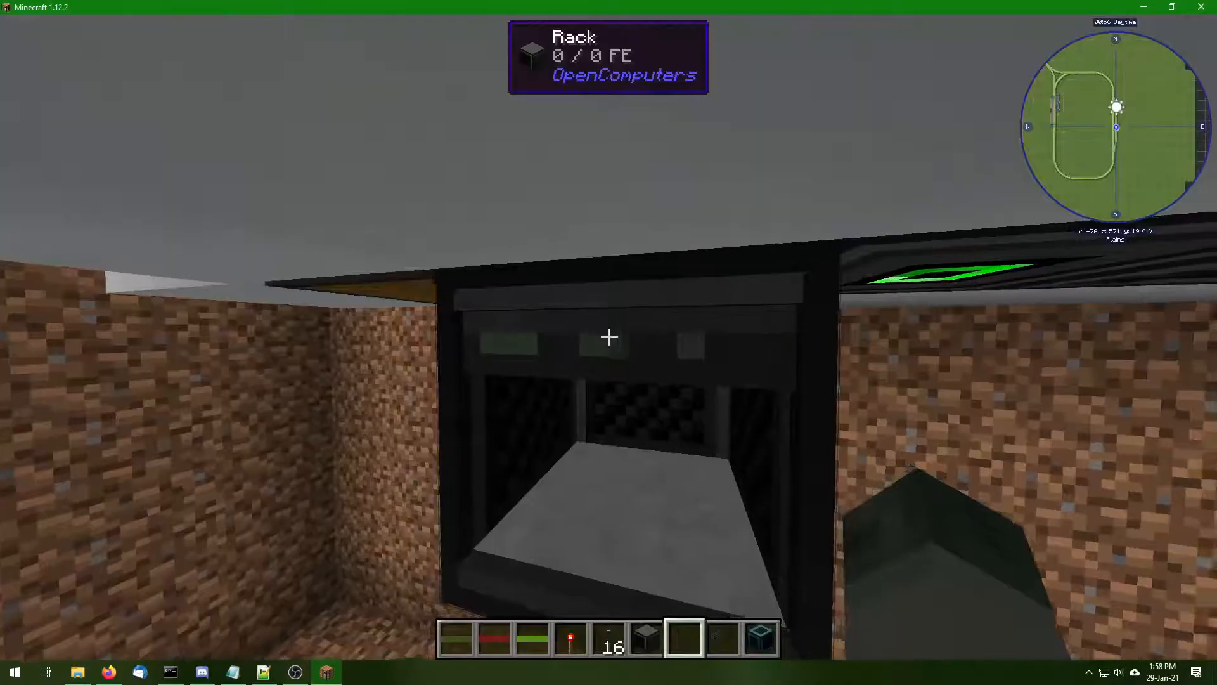
right_click(608, 337)
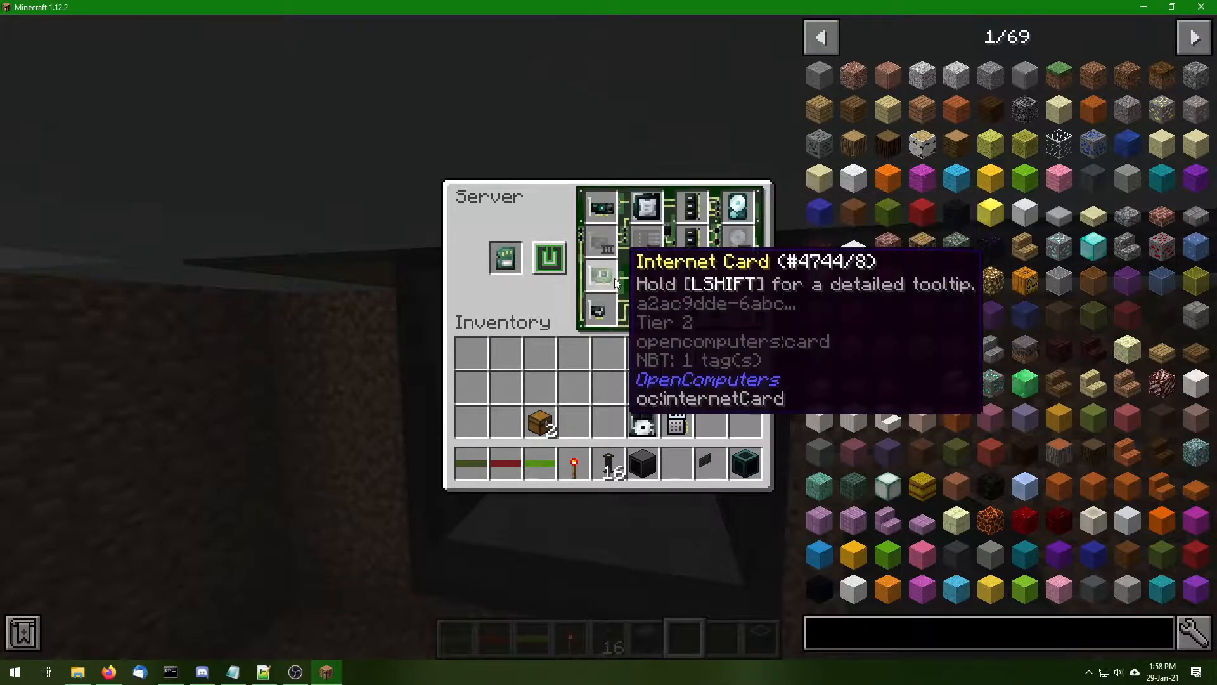
mouse_move(602, 309)
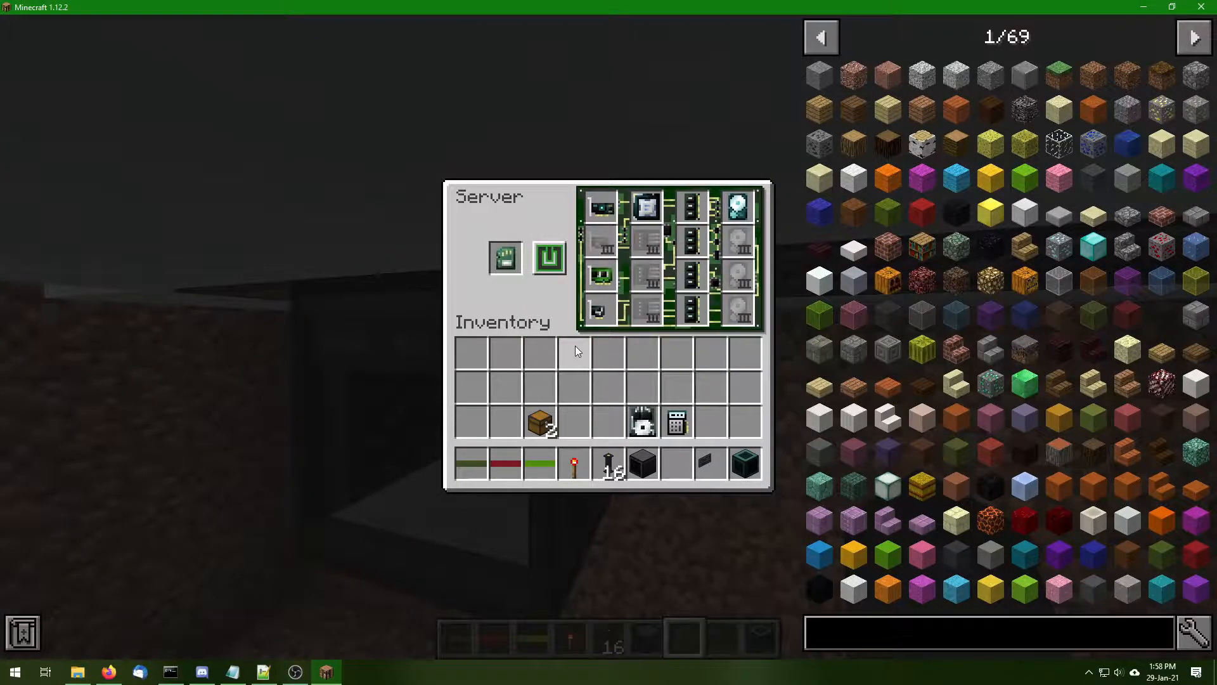
Install the Tier 3 server and a disk drive, linking the server to Bottom and Top
key("Escape")
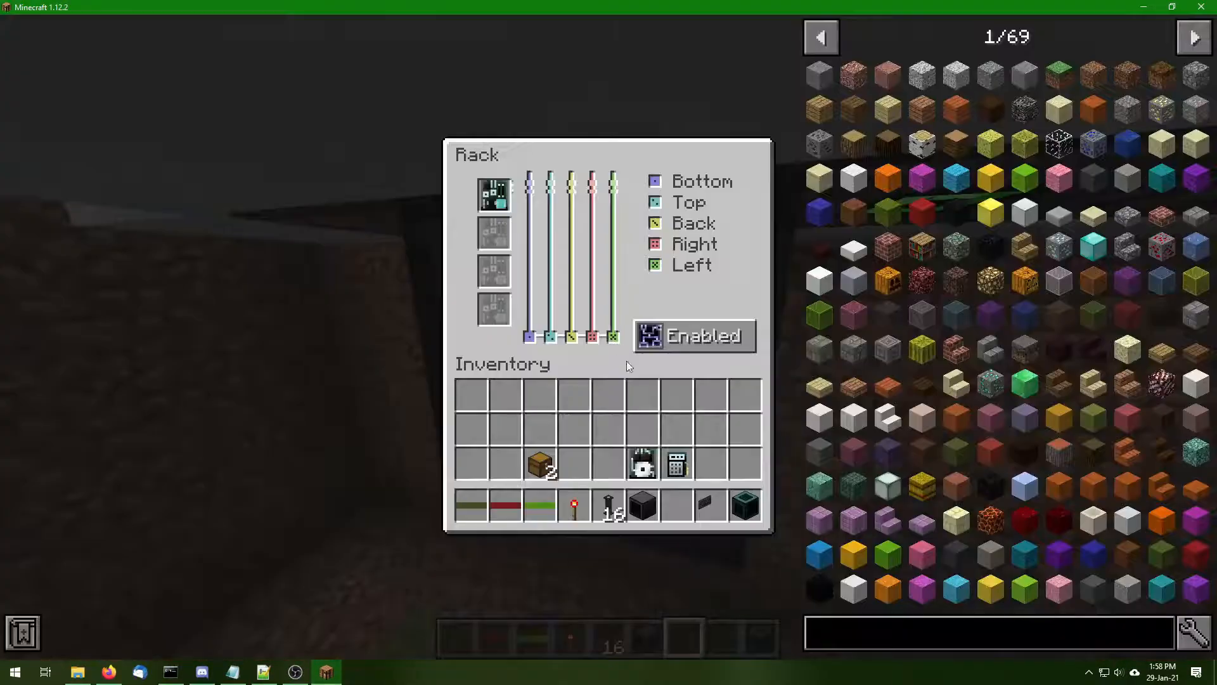
key("Escape")
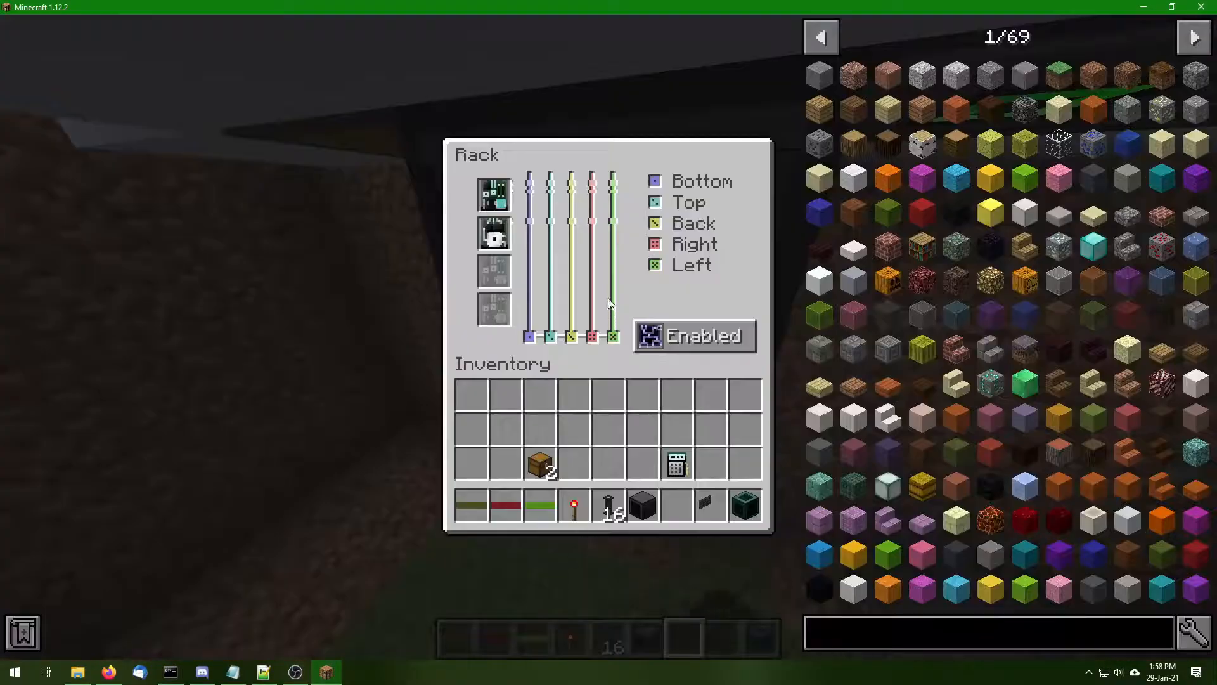
key("Escape")
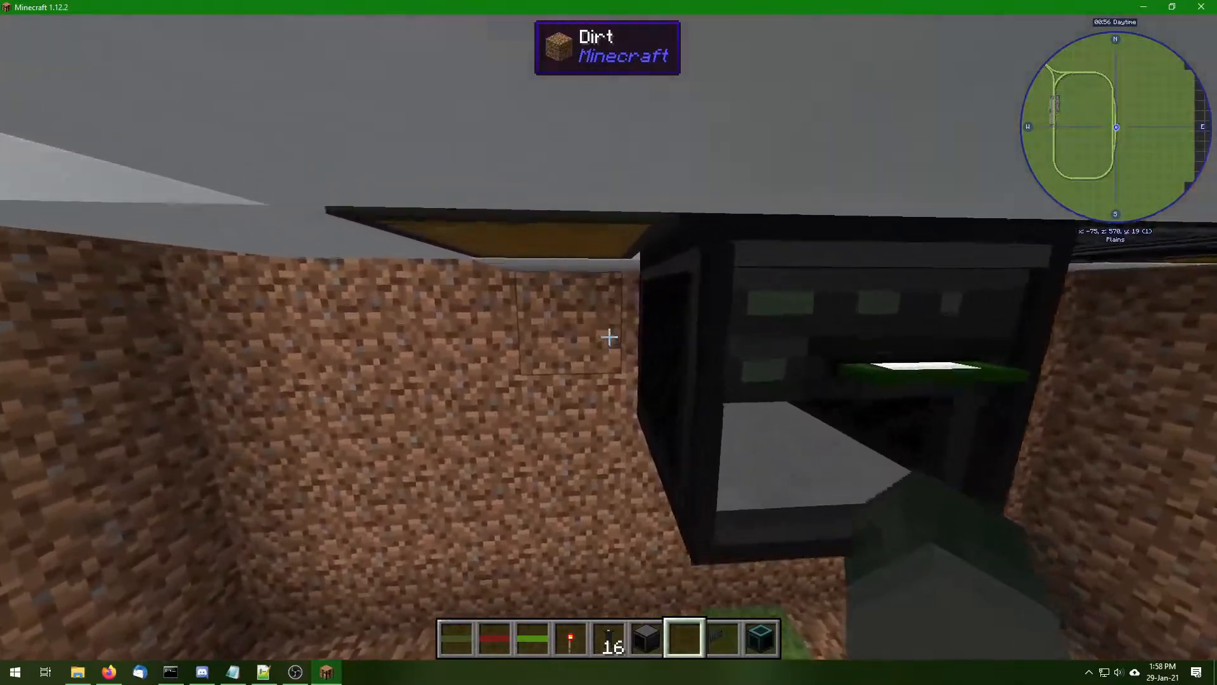
mouse_move(608, 336)
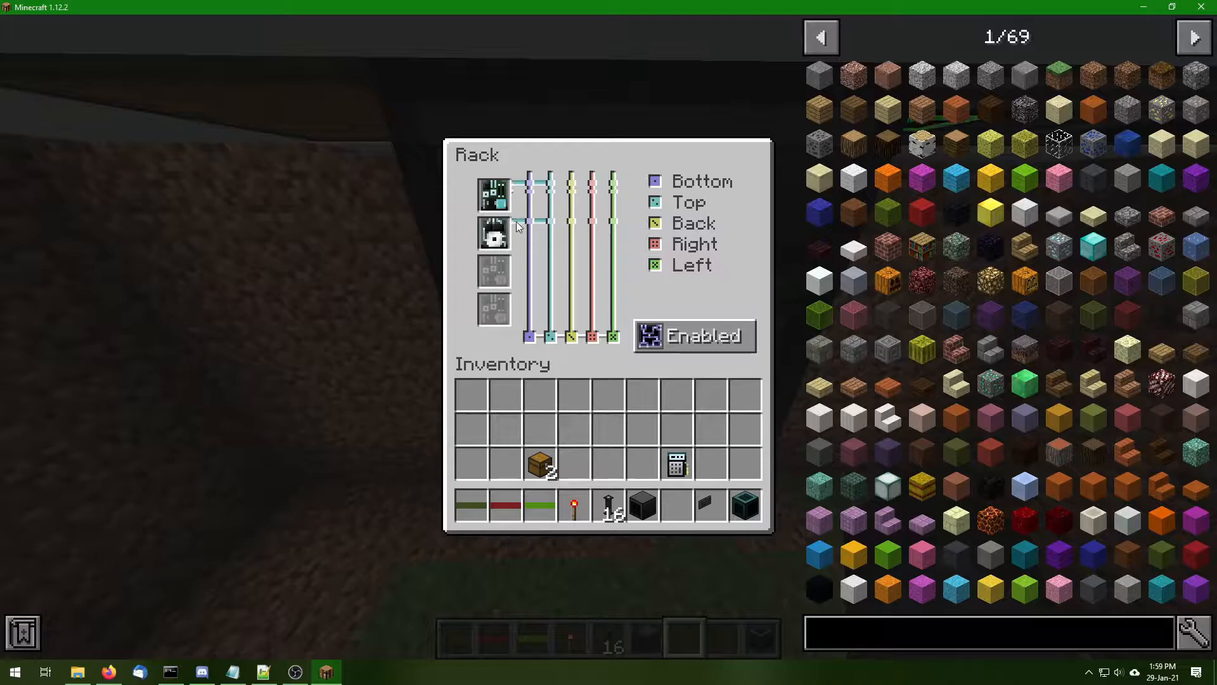
mouse_move(493, 234)
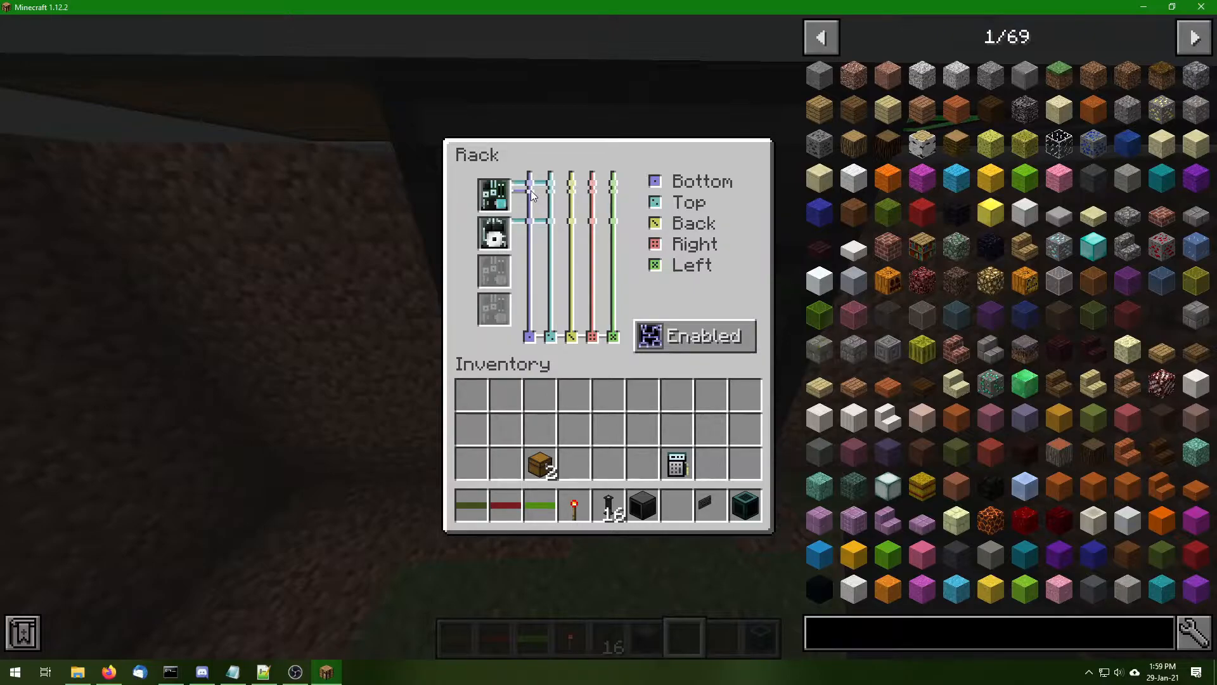
Leave the rack GUI and drag a Tier 3 Screen into the last hotbar slot
key("Escape")
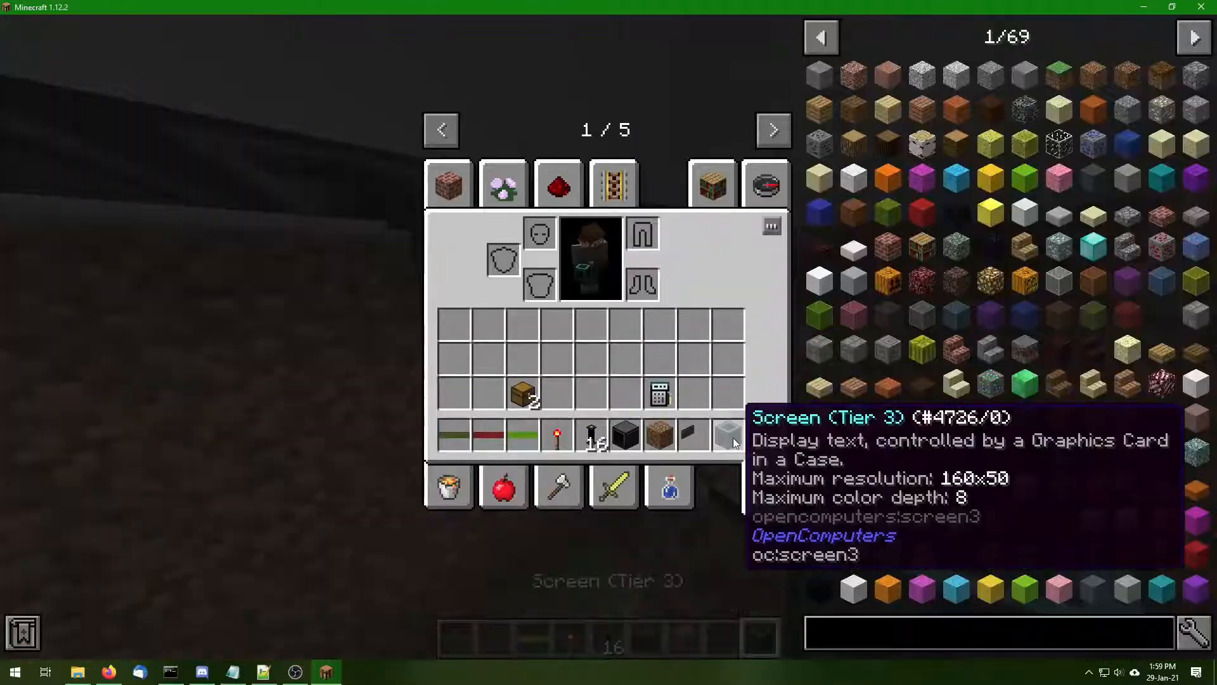
Lay OpenComputers cable from the rack along the trench floor and up the dirt wall
key("Escape")
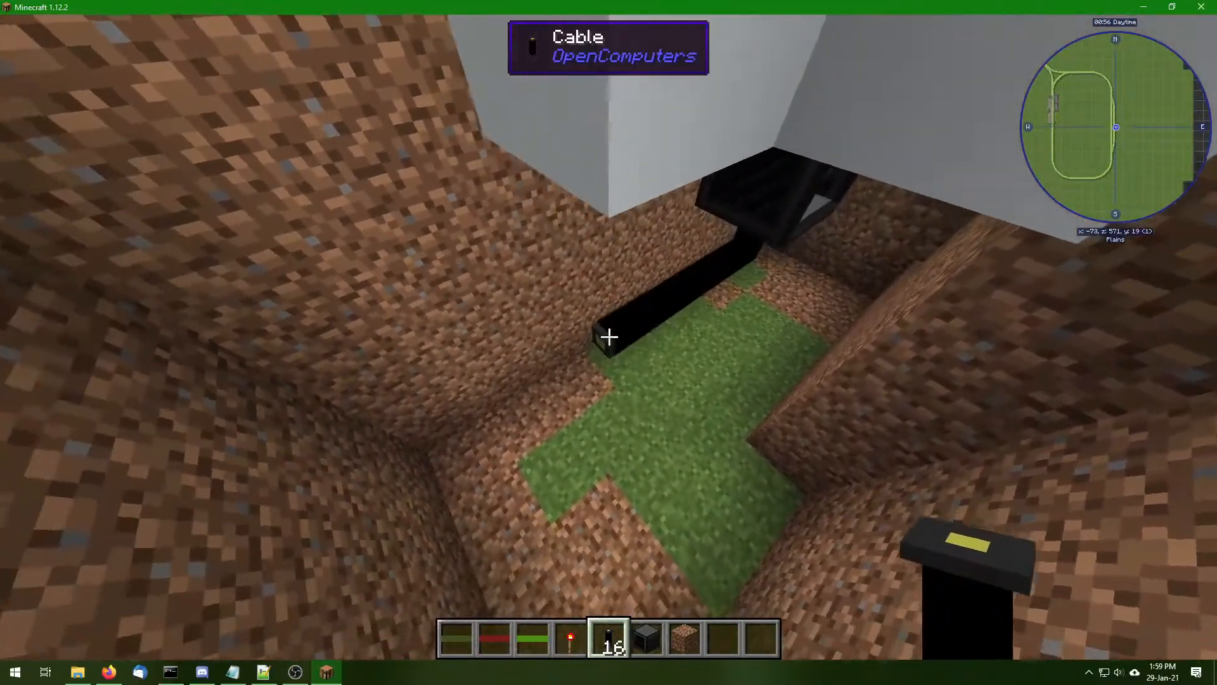
mouse_move(609, 337)
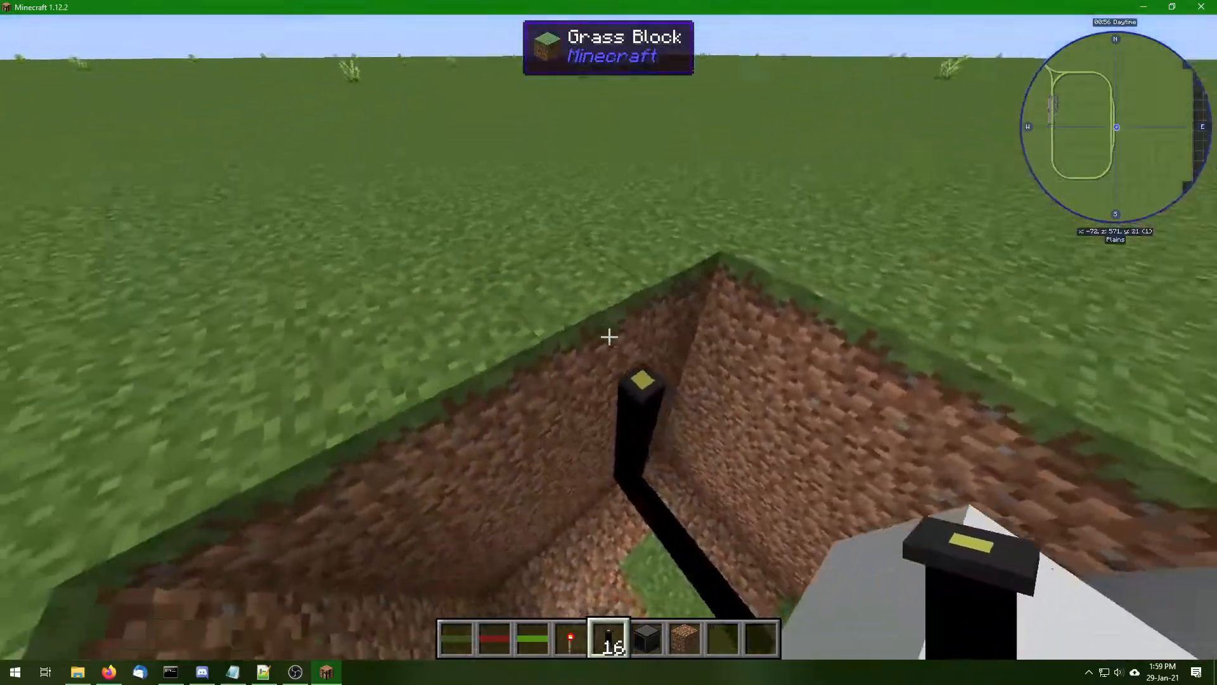
key("e")
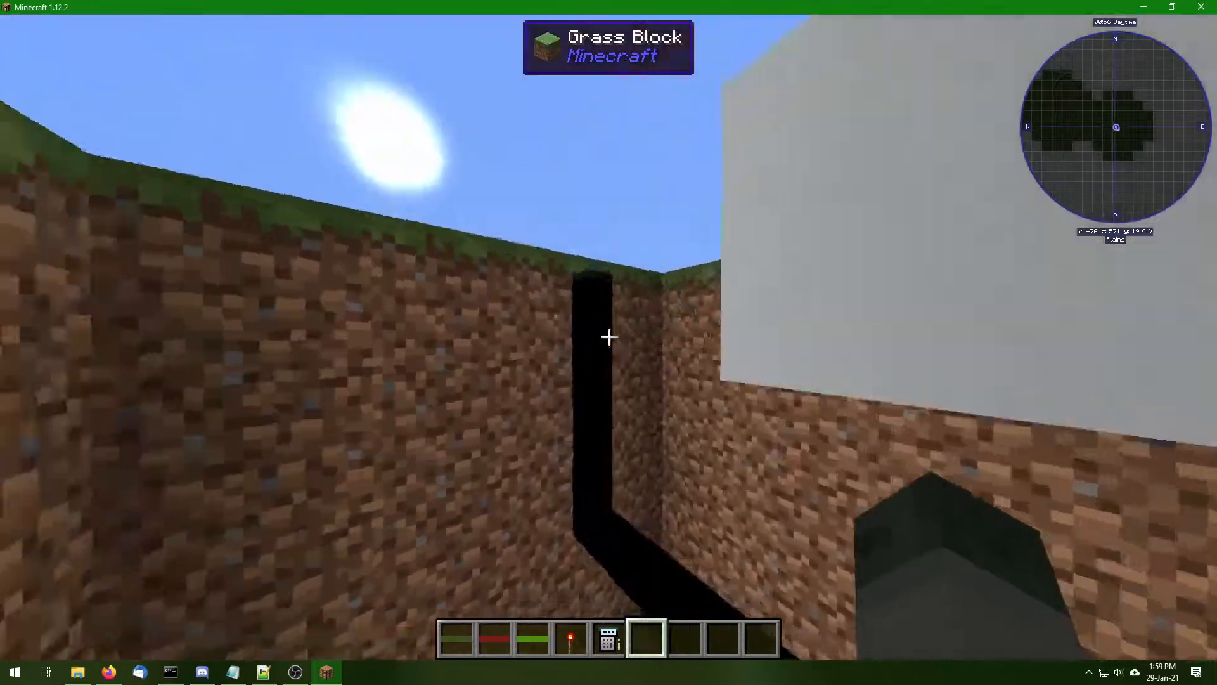
Take power parts from the chest and place a power converter atop the surface cable
key("e")
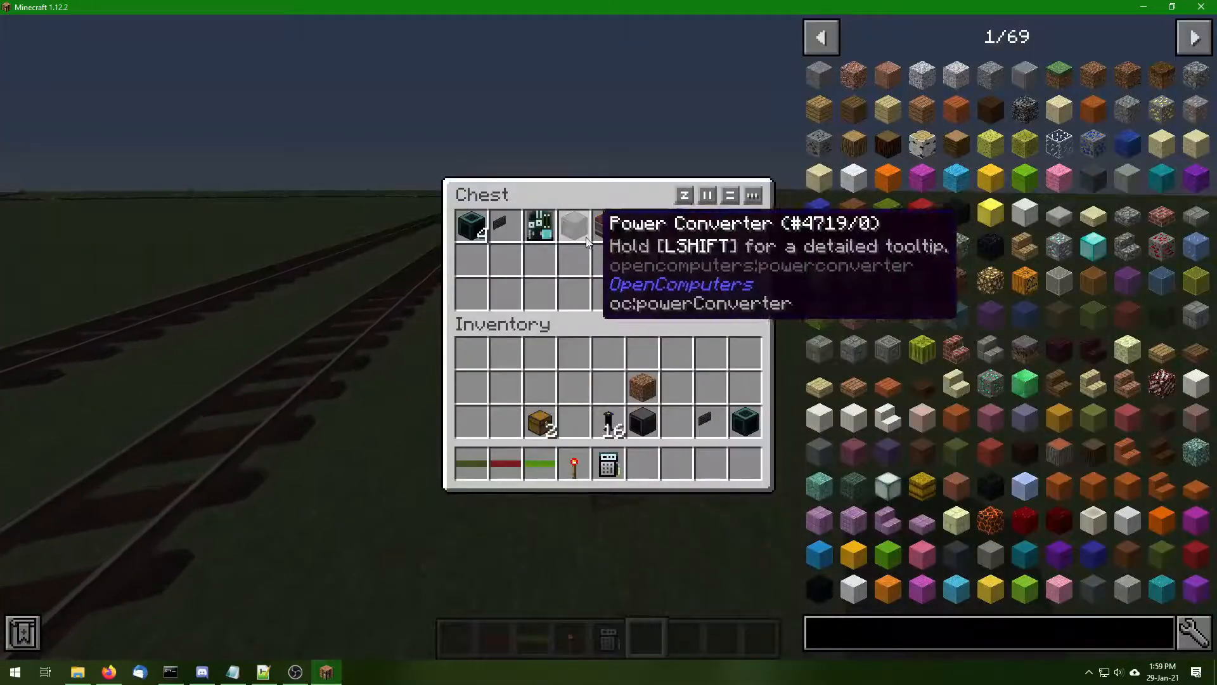
key("Escape")
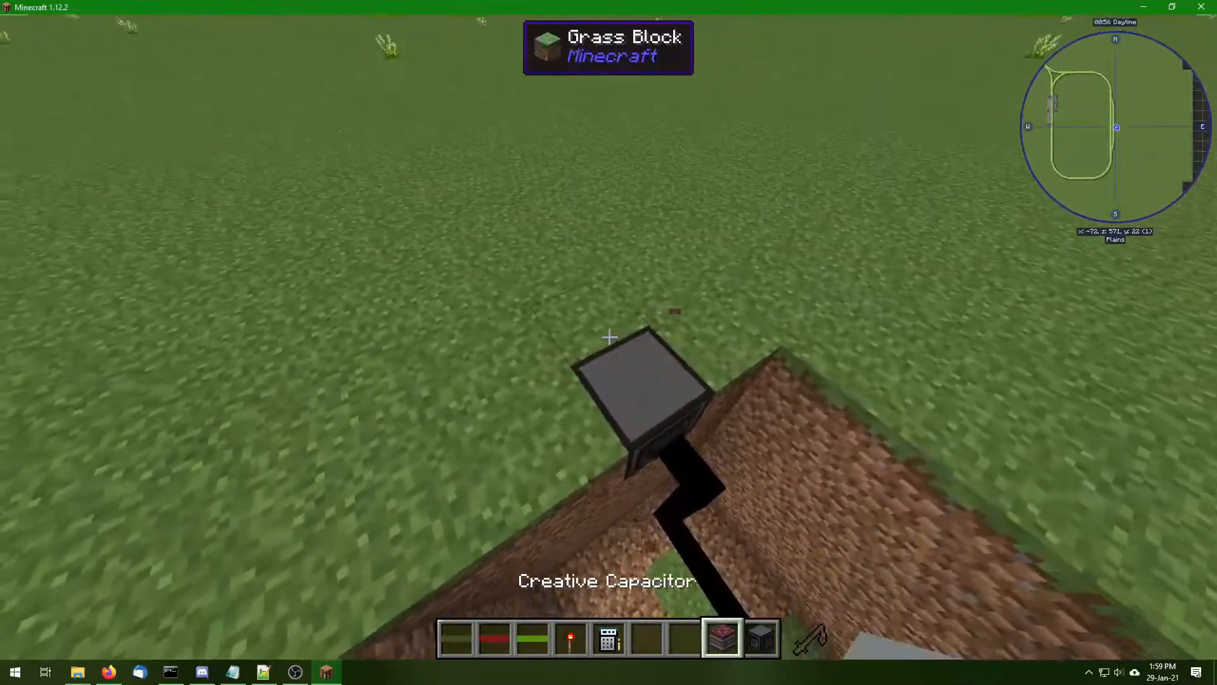
key("e")
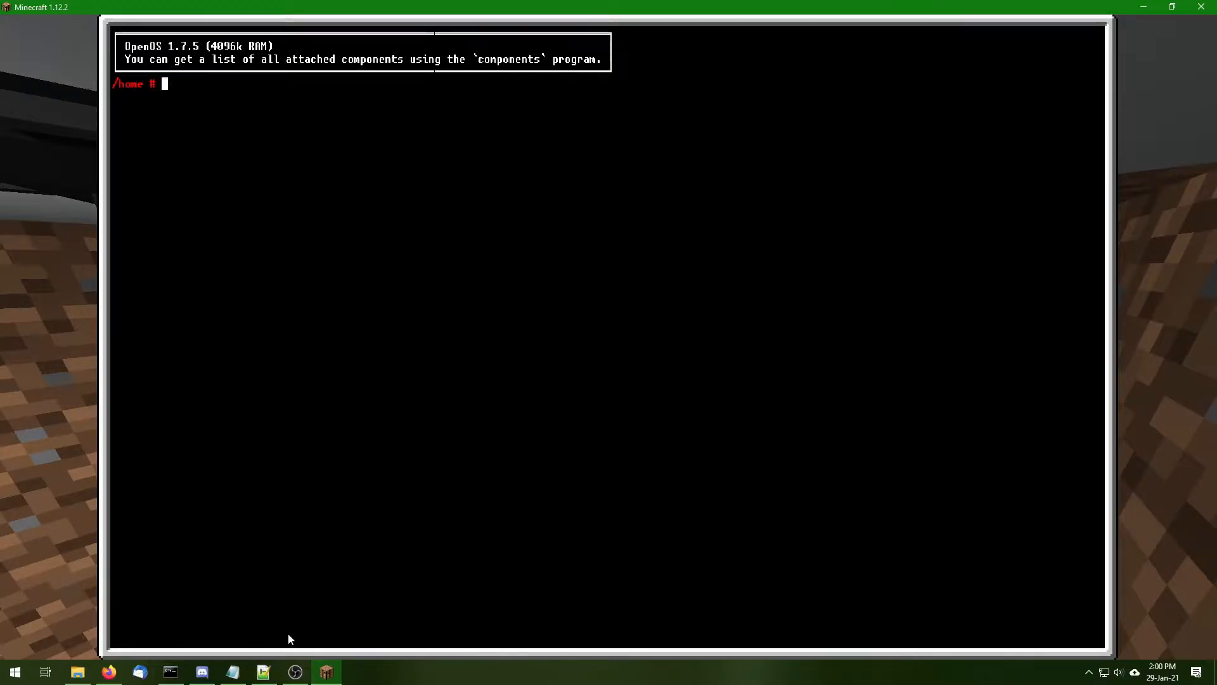
Copy 'pastebin run LgJr66gm' from Notepad and run it in the OpenOS terminal
left_click(232, 672)
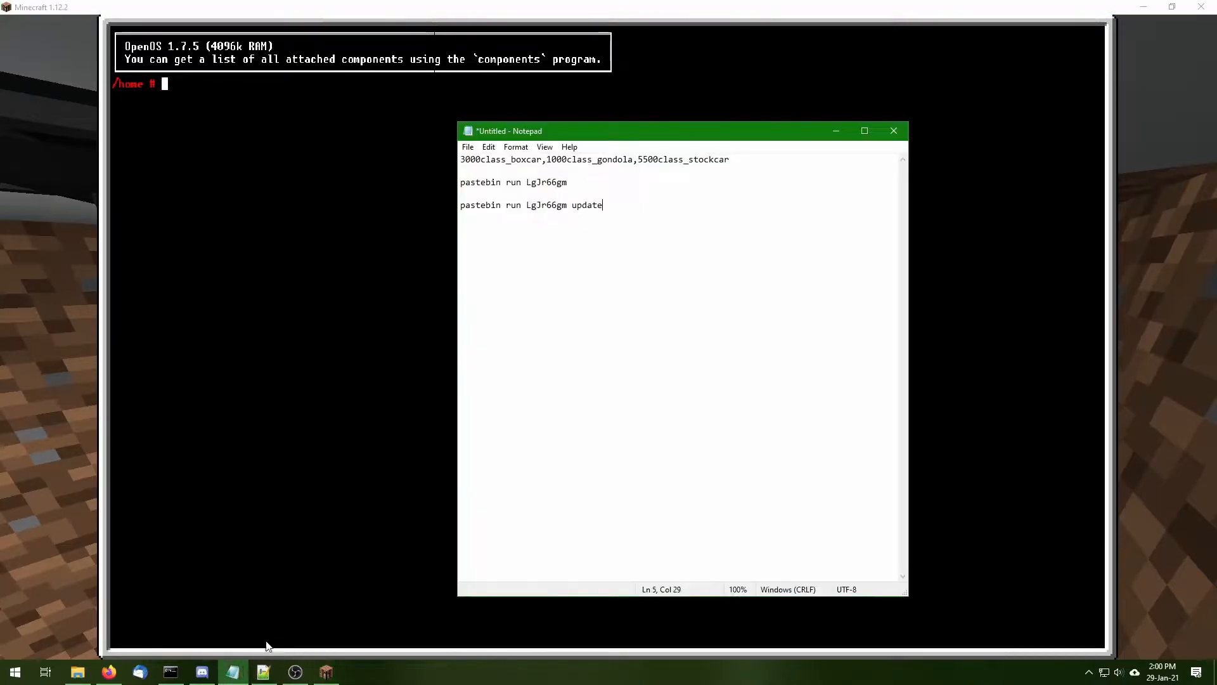
triple_click(513, 182)
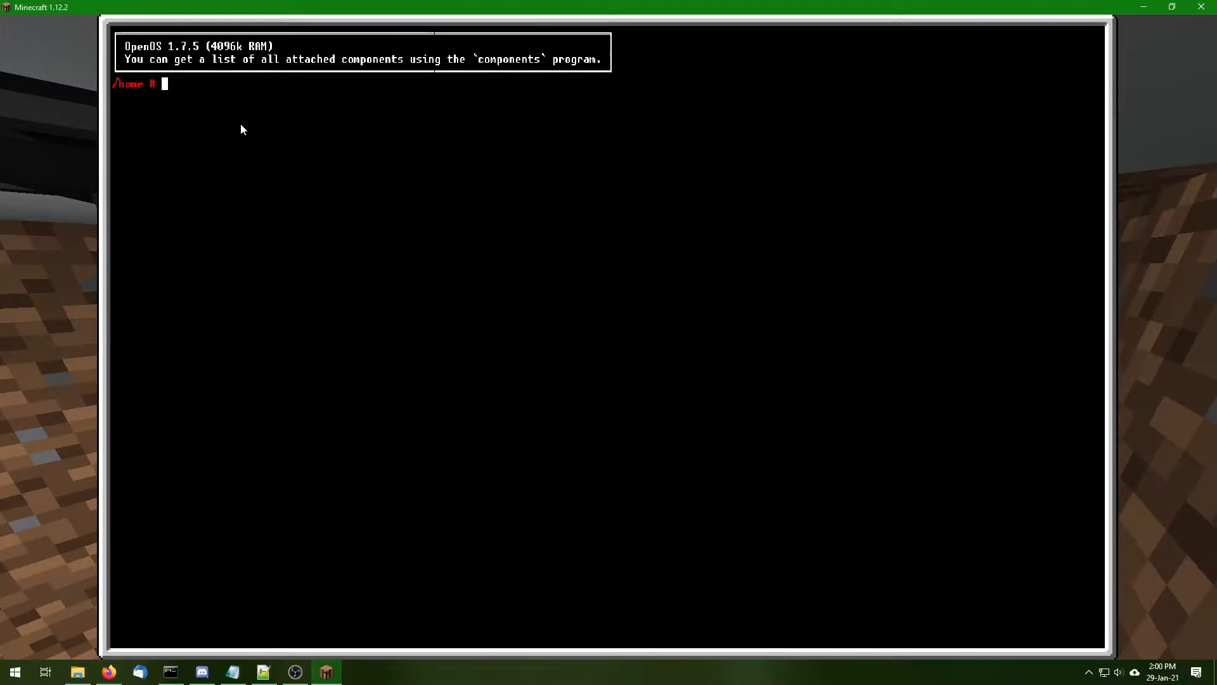
type("pastebin run LgJr66gm")
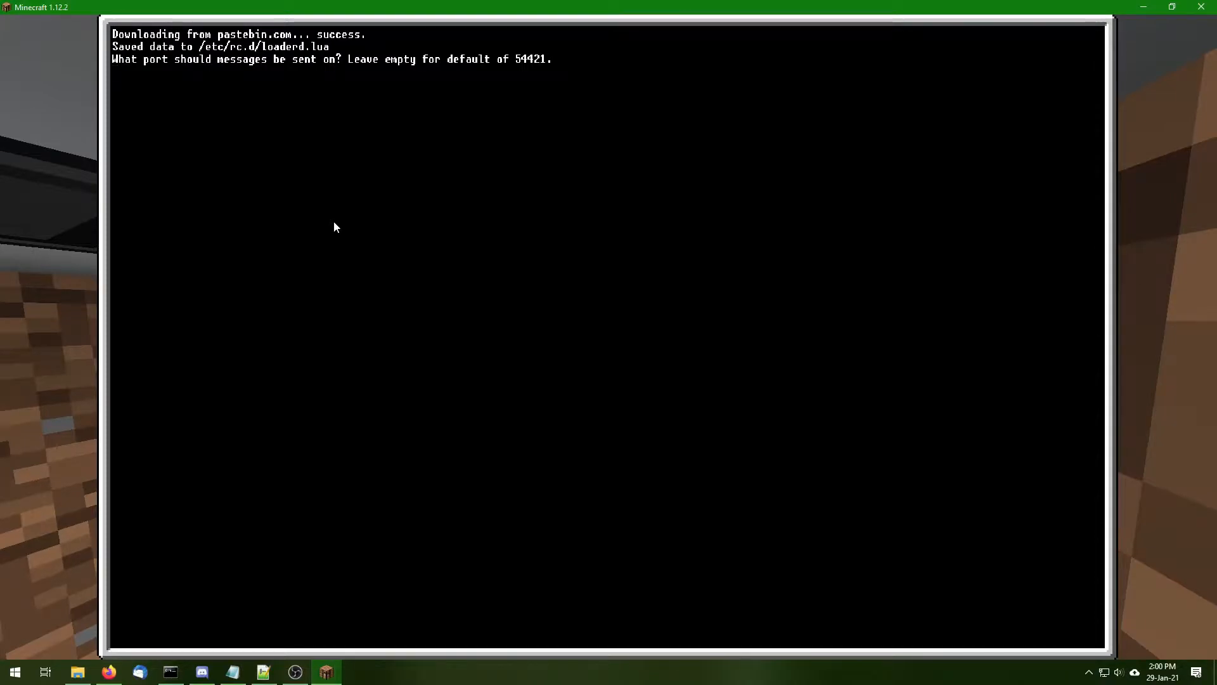
Accept the default message port, enter loader id 1, and copy the car list from Notepad
key("enter")
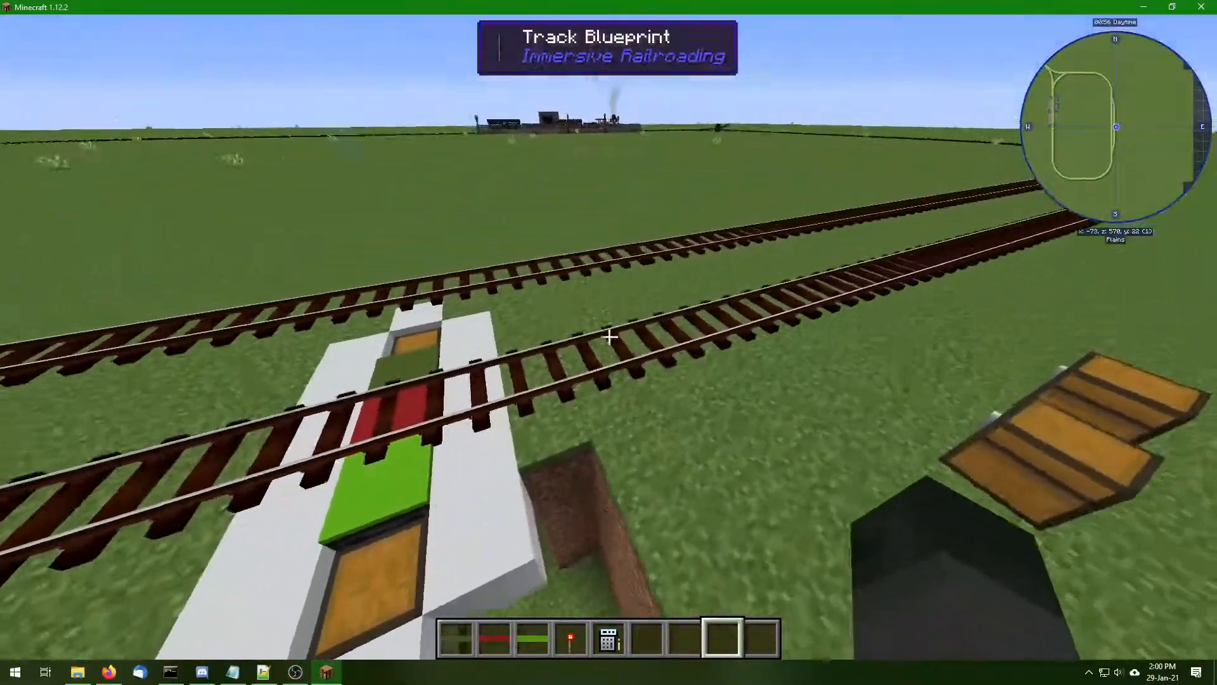
mouse_move(609, 335)
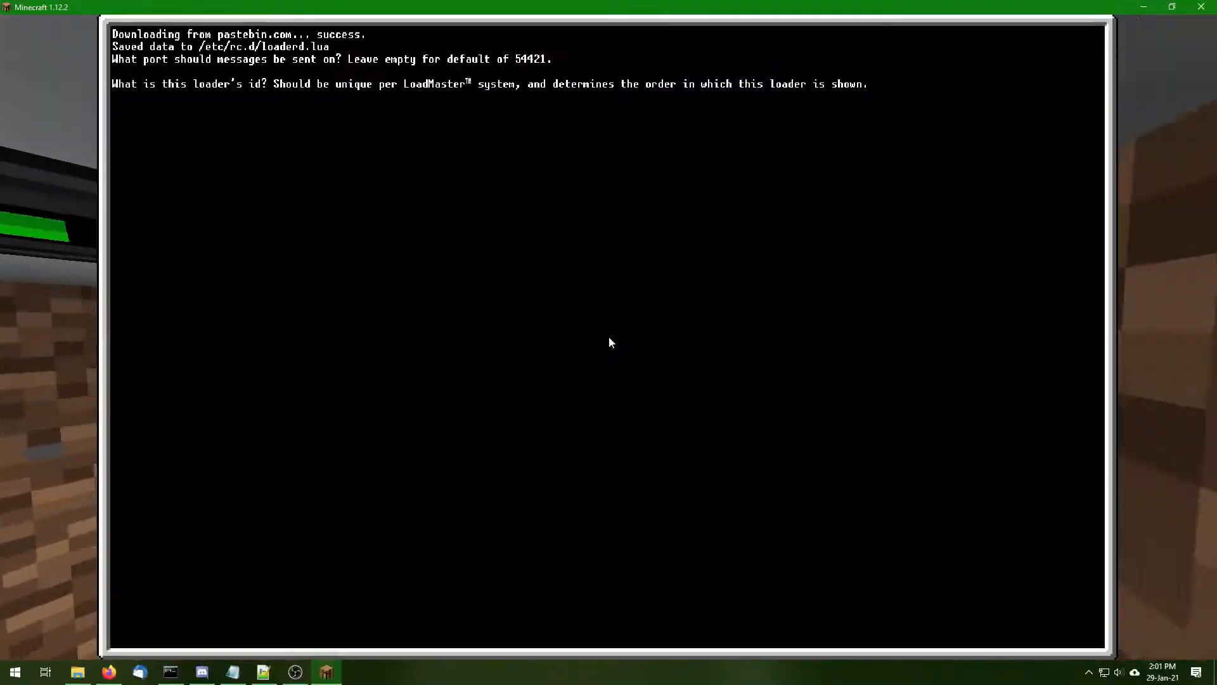
type("1")
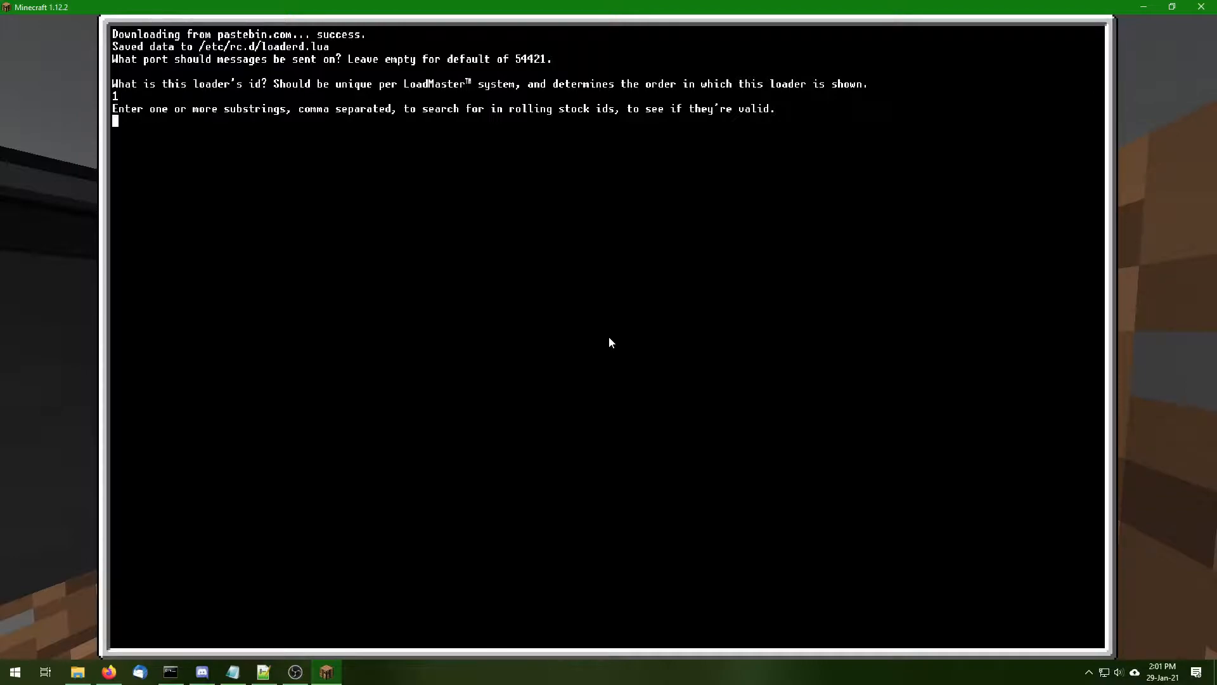
mouse_move(265, 636)
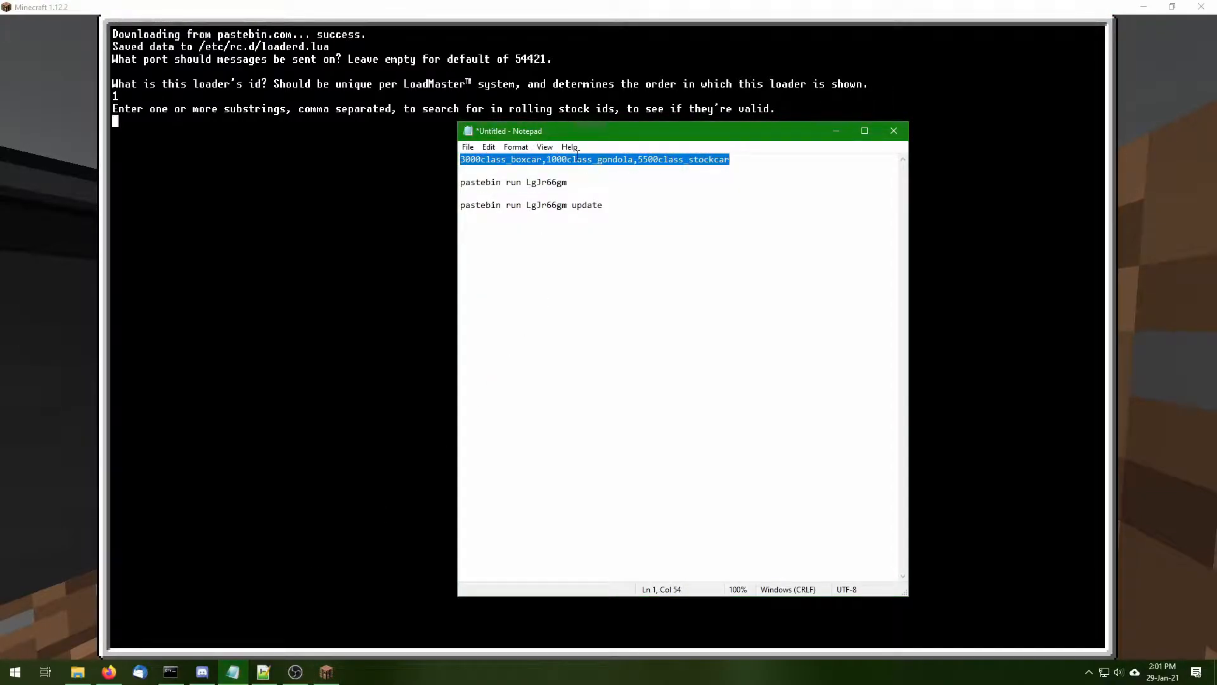
left_click(324, 671)
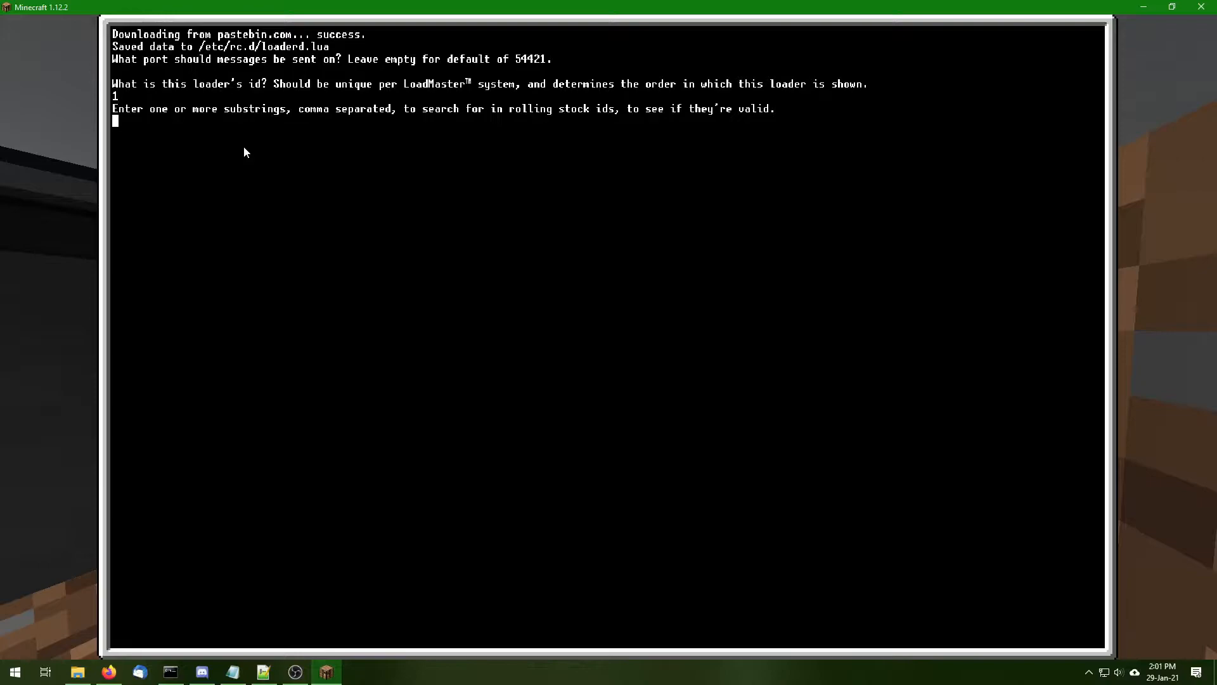
Enter car ids 3000class_boxcar, 1000class_gondola, 5500class_stockcar, input side 4 and output side 3
type("3000class_boxcar,1000class_gondola,5500class_stockcar")
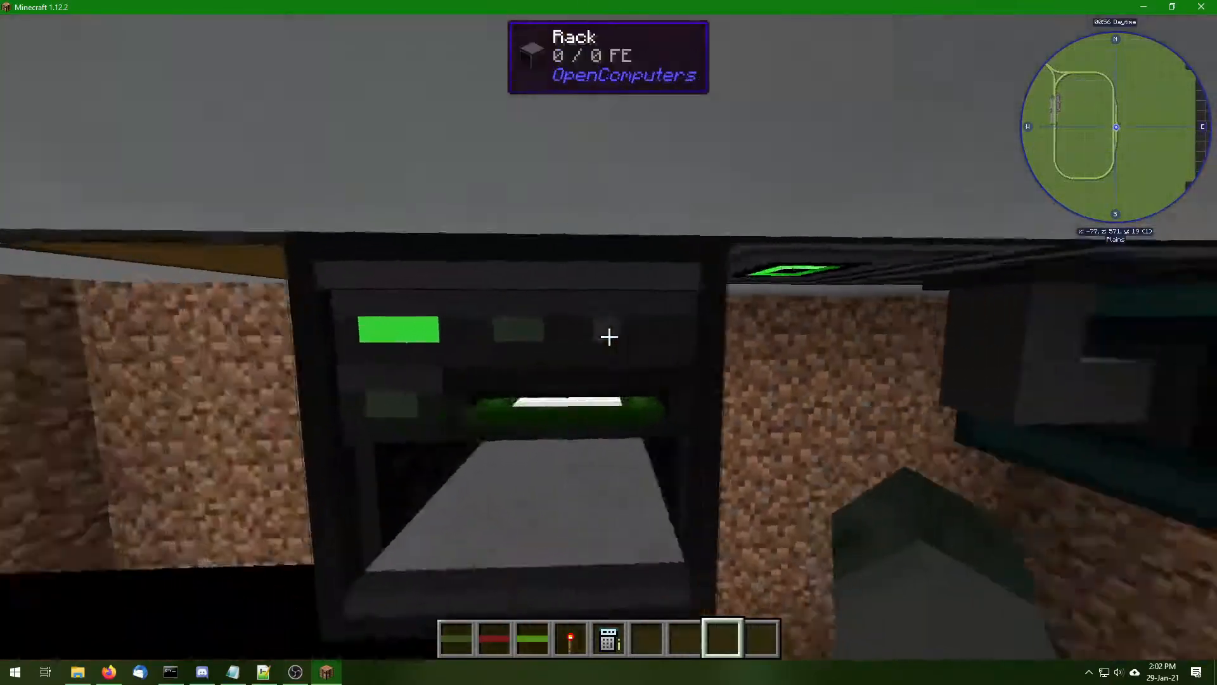
key("f3")
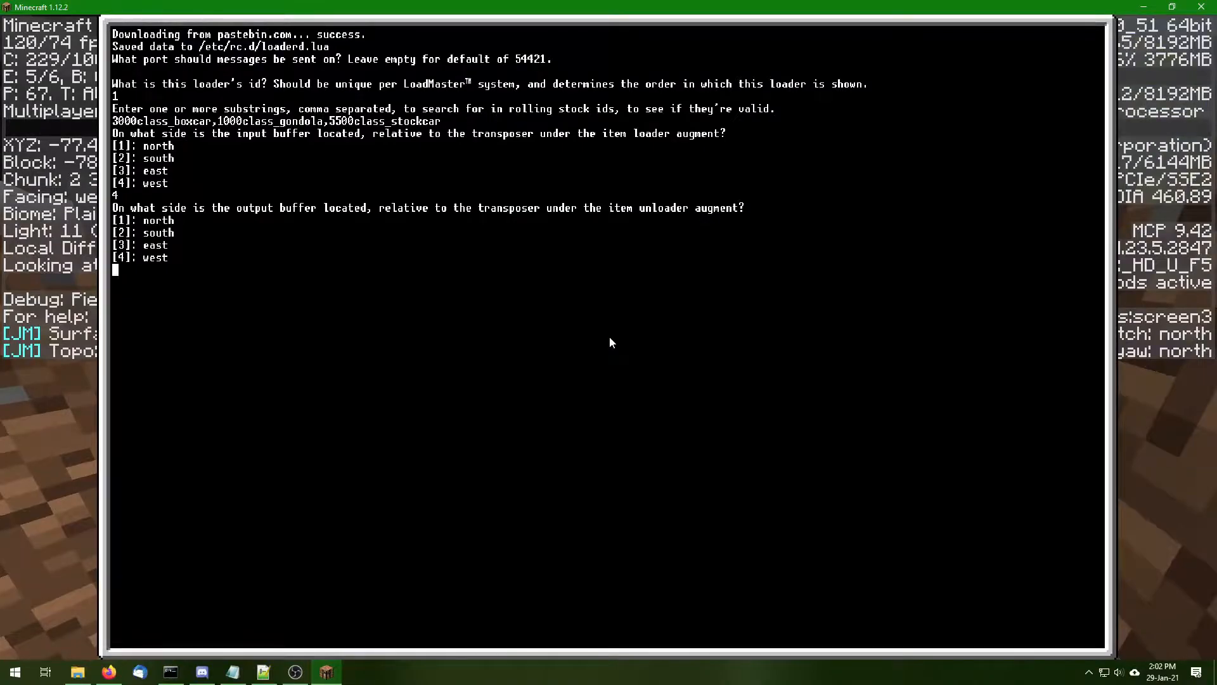
type("3")
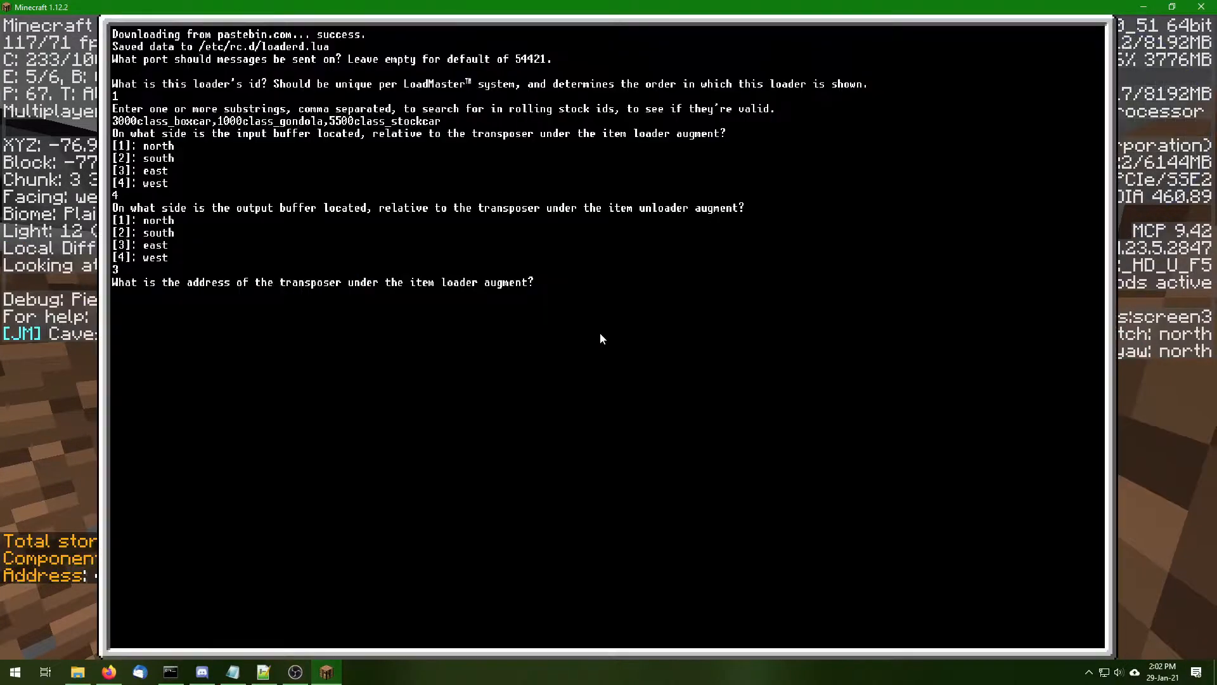
Enter transposer address 48edc17b-5310-4b33-8faf-2cd063edb651, finish installing, and reboot the server
type("48edc17b-5310-4b33-8faf-2cd063edb651")
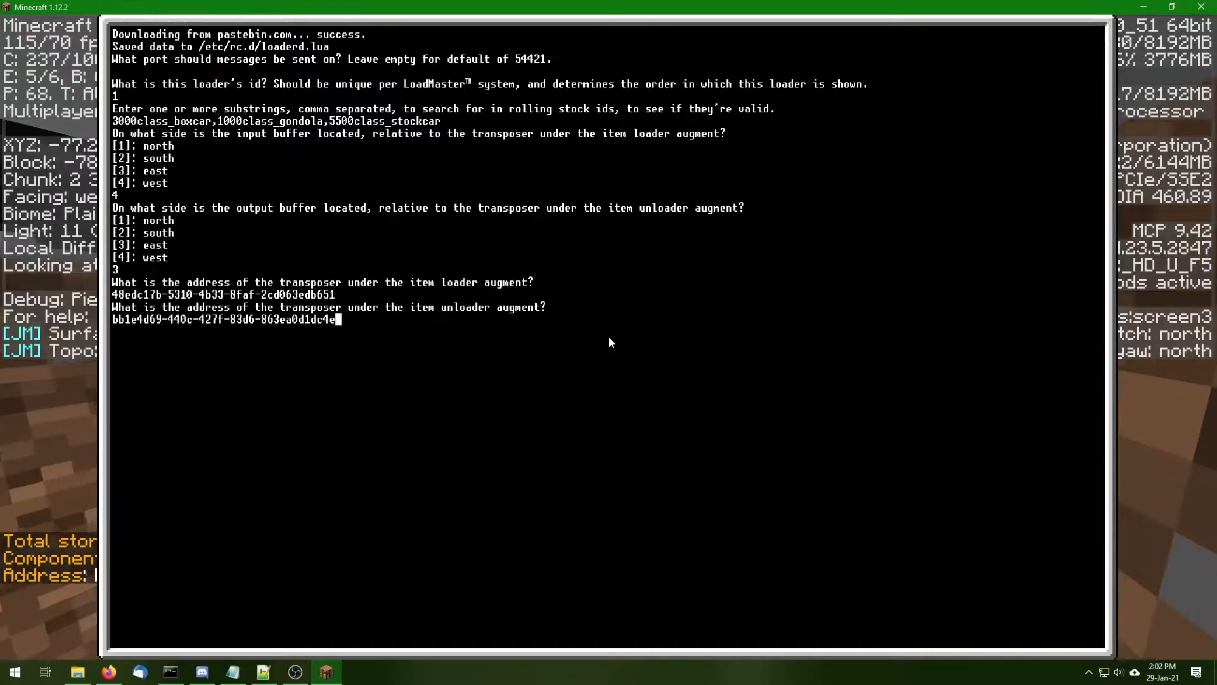
key("enter")
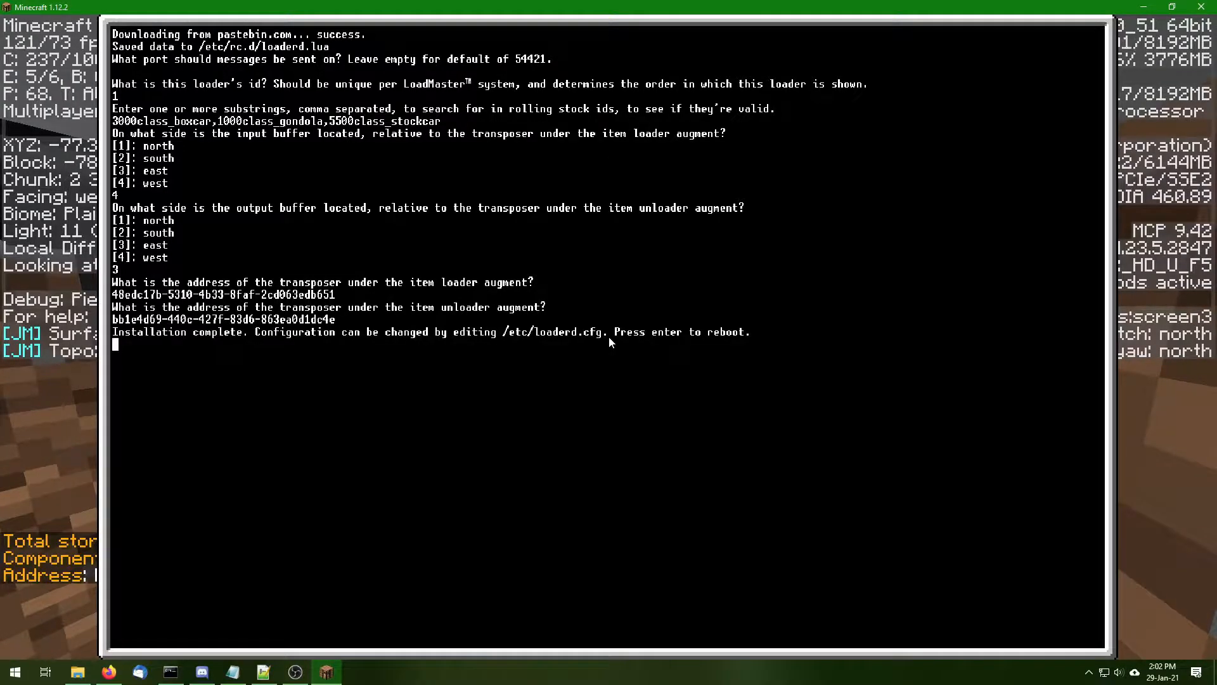
key("enter")
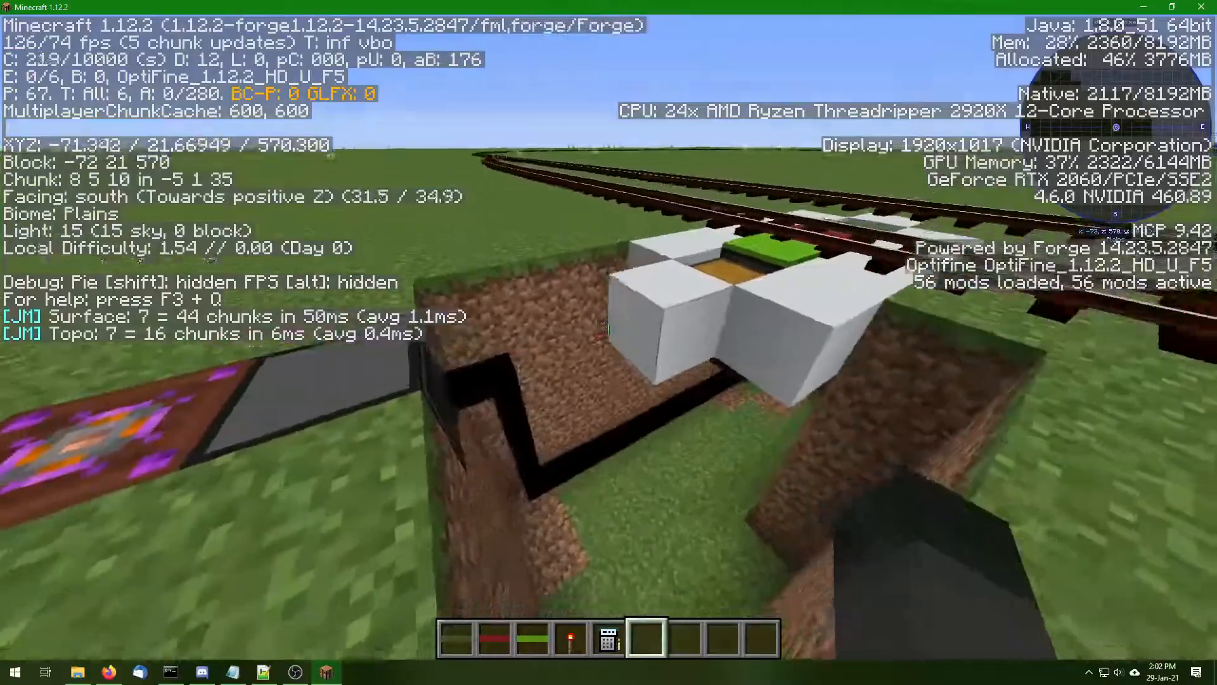
Move the Tier 3 screens, keyboard and server from the chest into the hotbar
key("e")
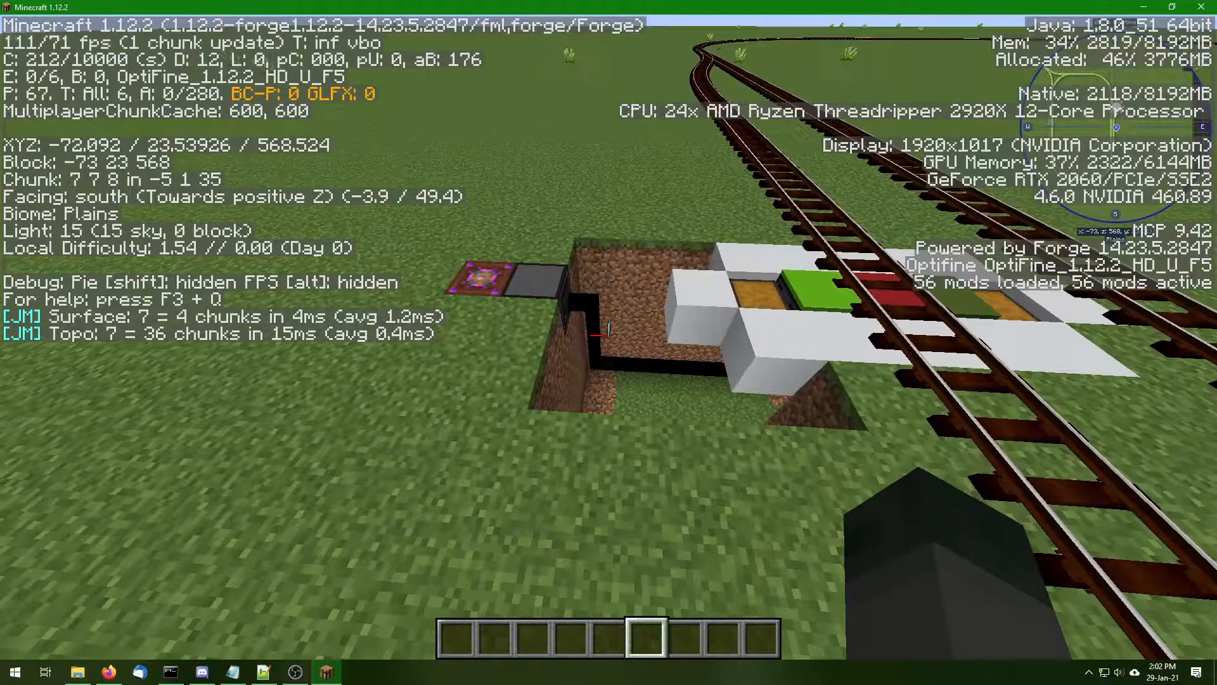
key("F3")
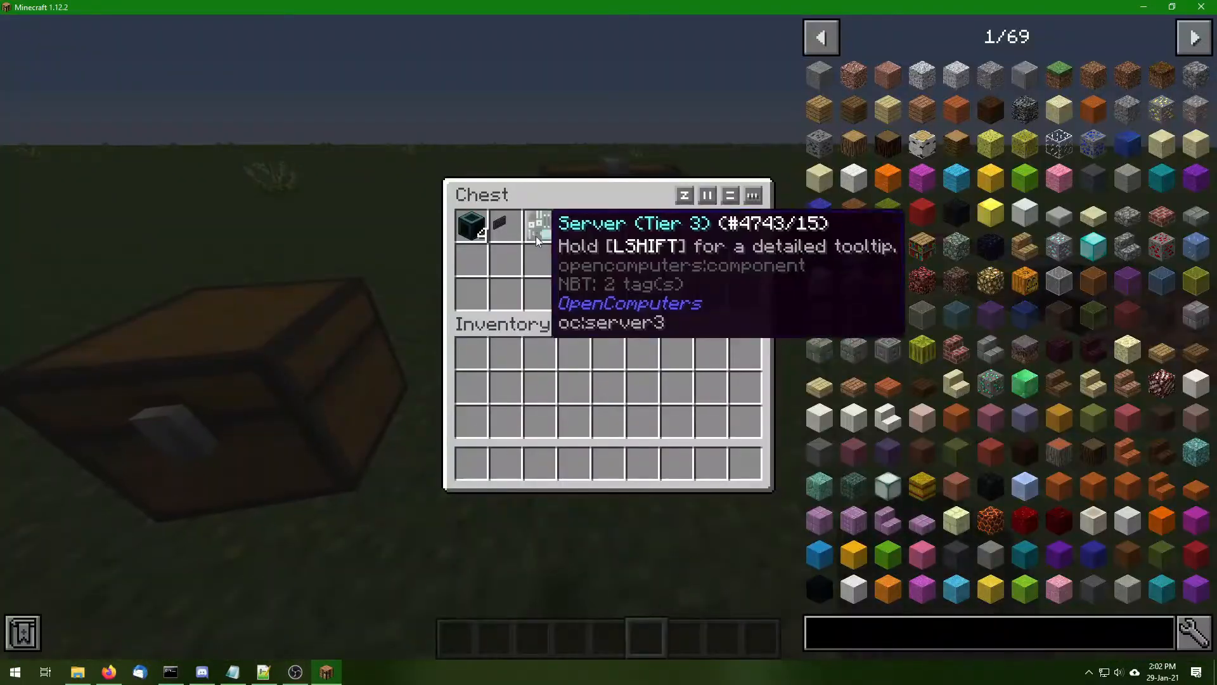
key("shift")
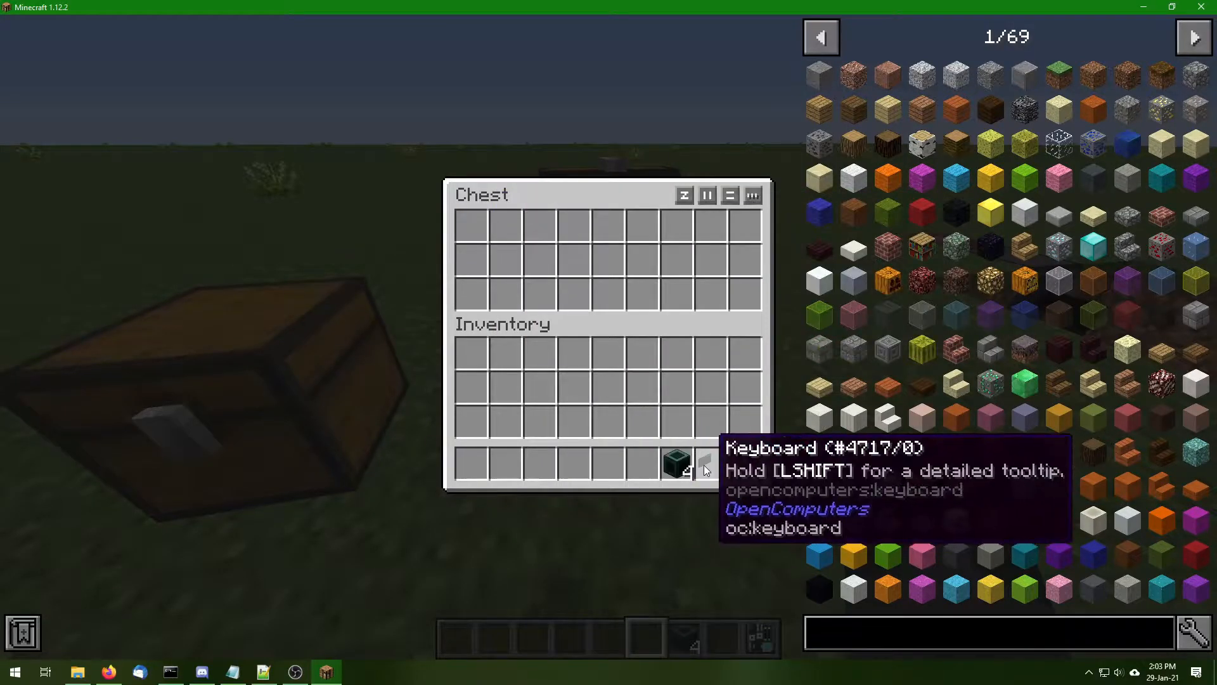
key("Escape")
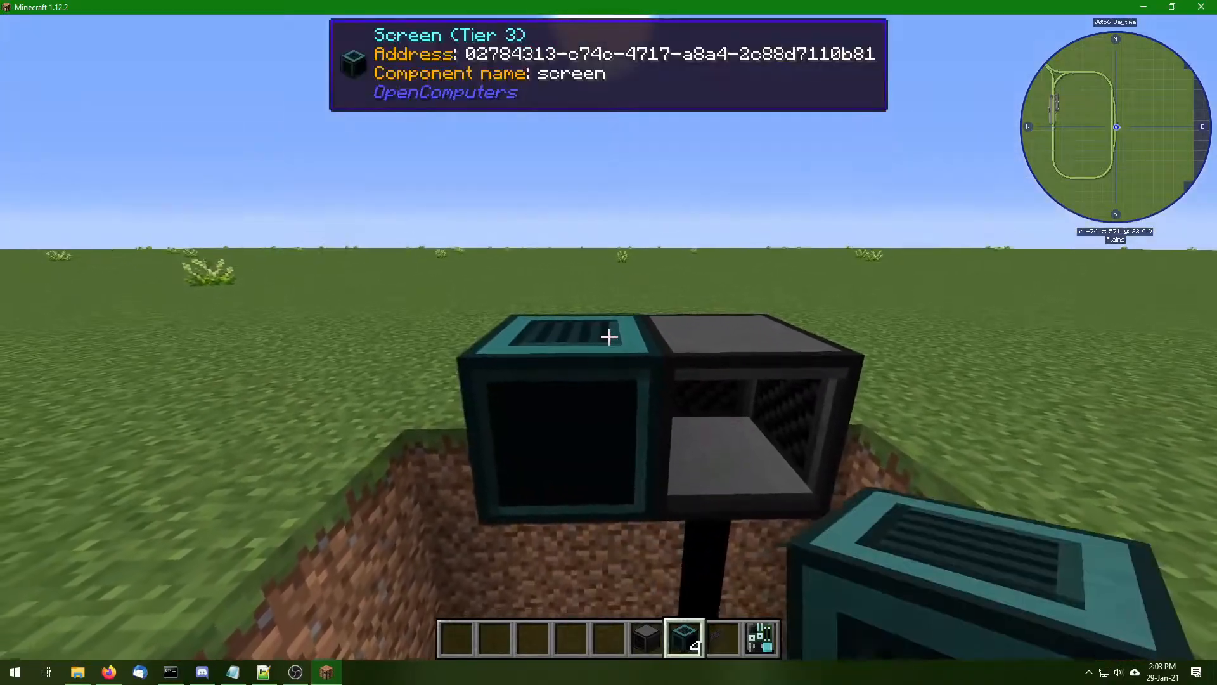
mouse_move(609, 336)
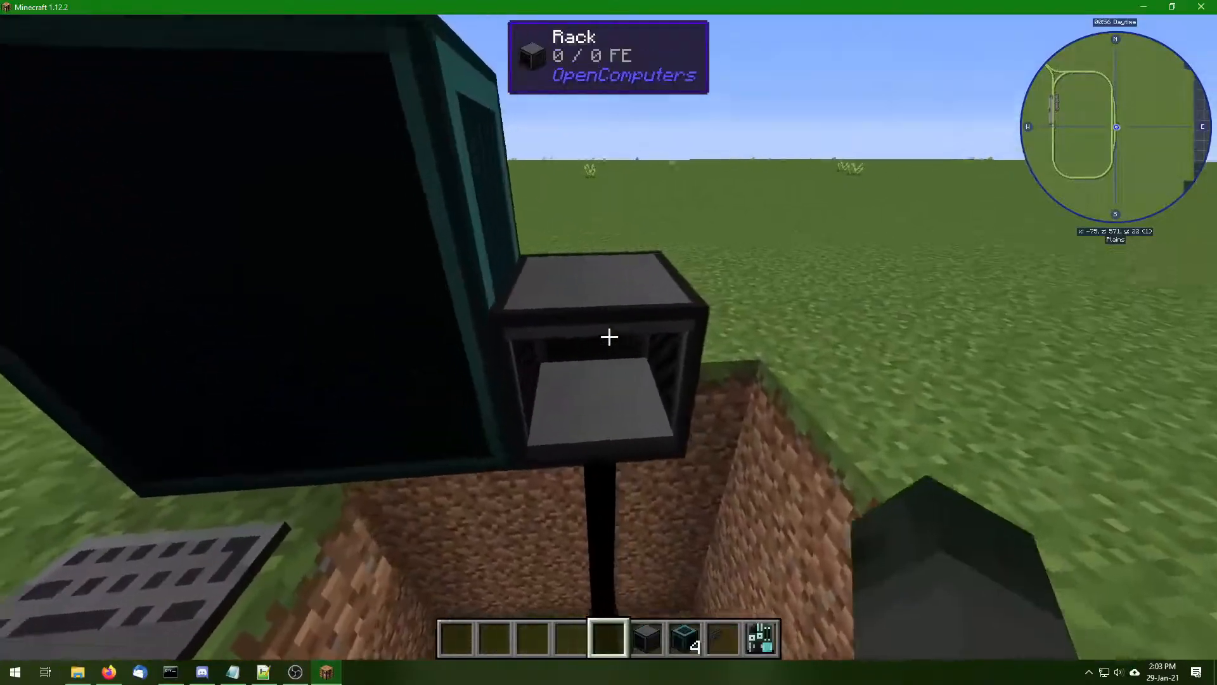
Open the second rack's interface beside the new multi-block screen and keyboard
right_click(608, 336)
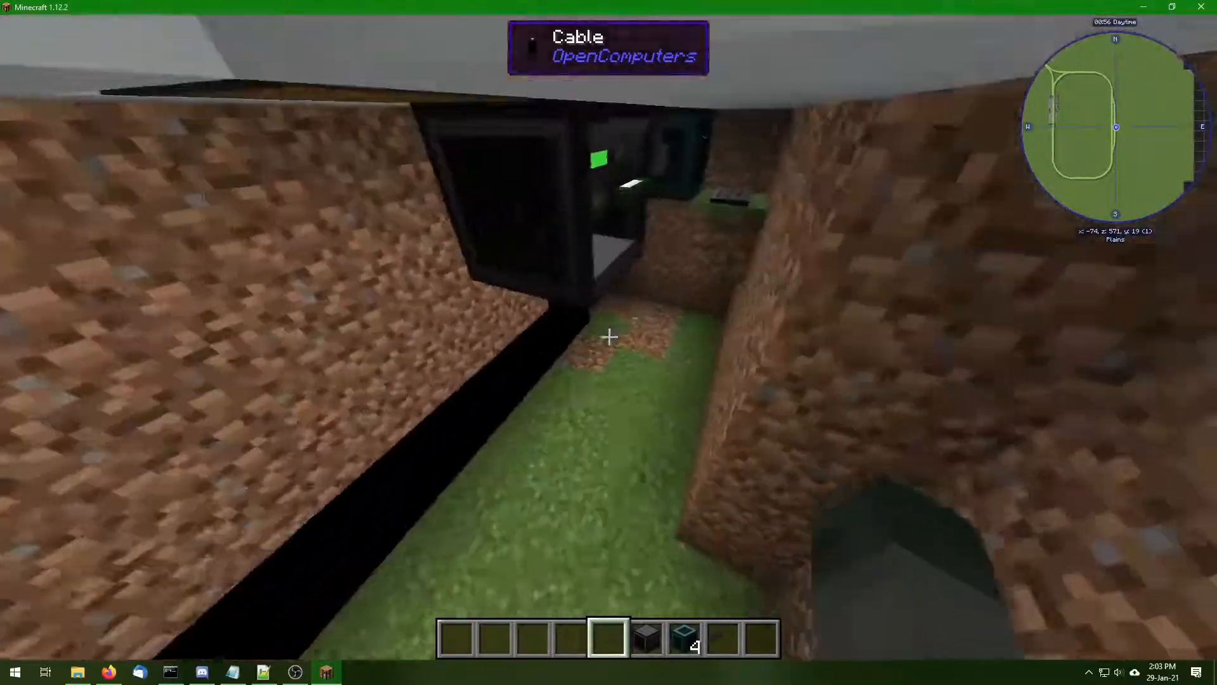
mouse_move(609, 336)
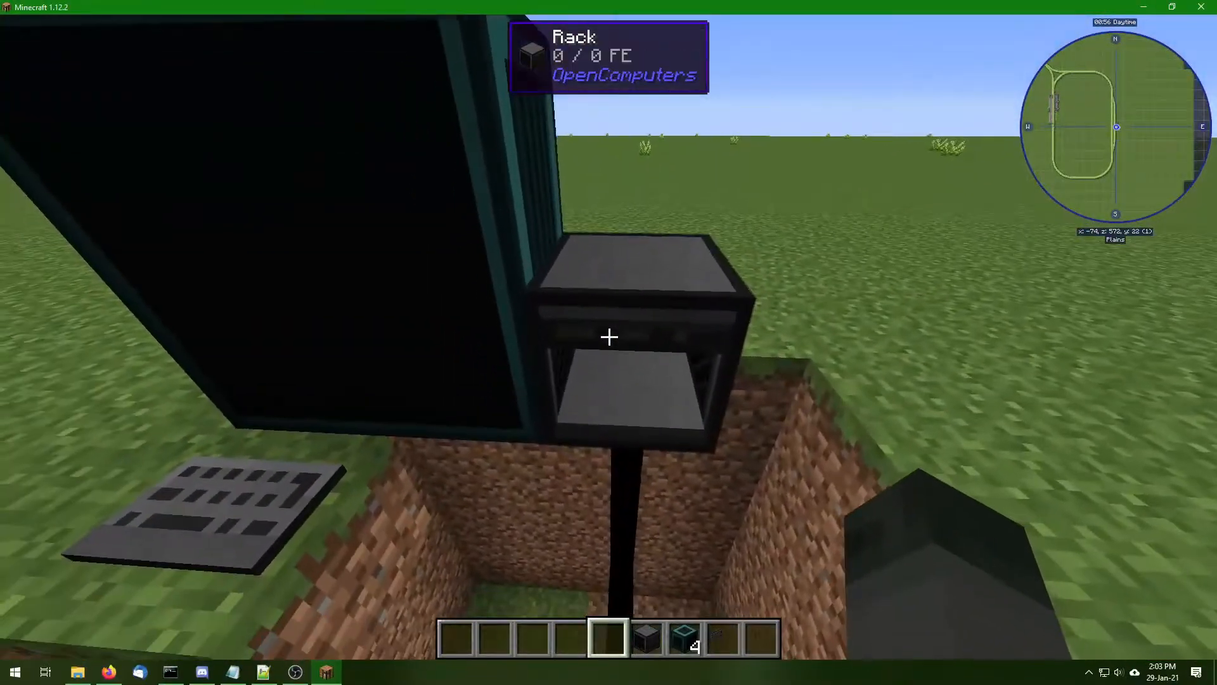
right_click(609, 336)
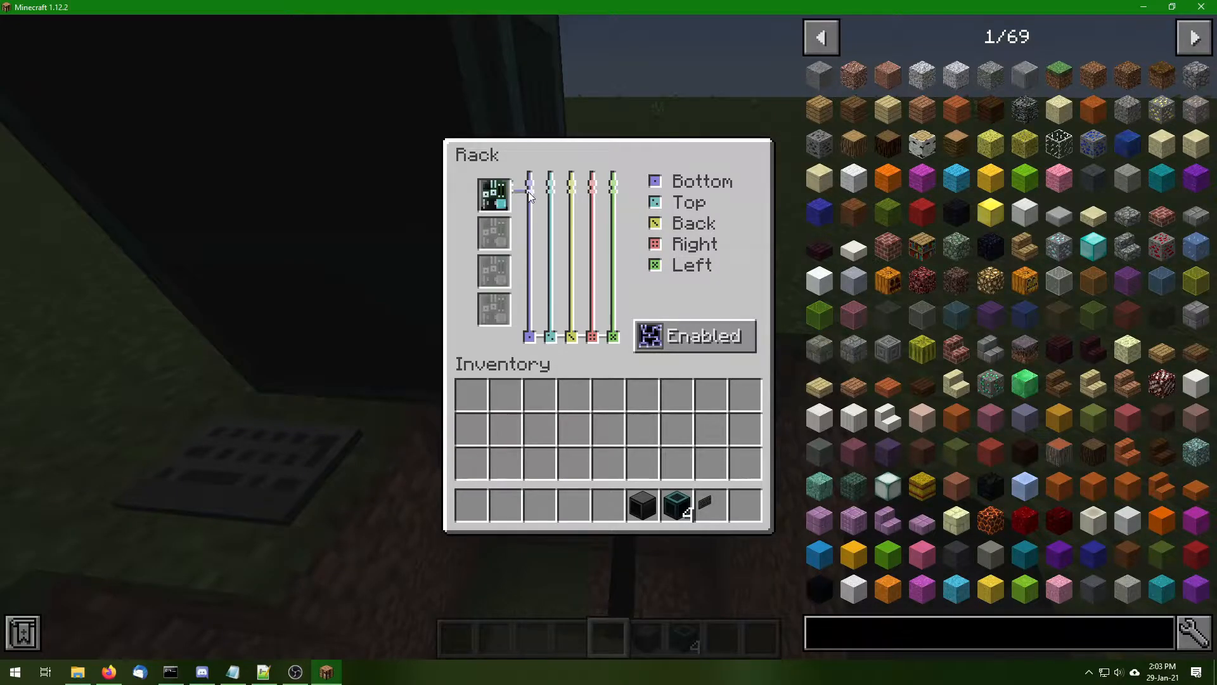
Link the rack server to its sides and power it on to boot OpenOS 1.7.5
key("Escape")
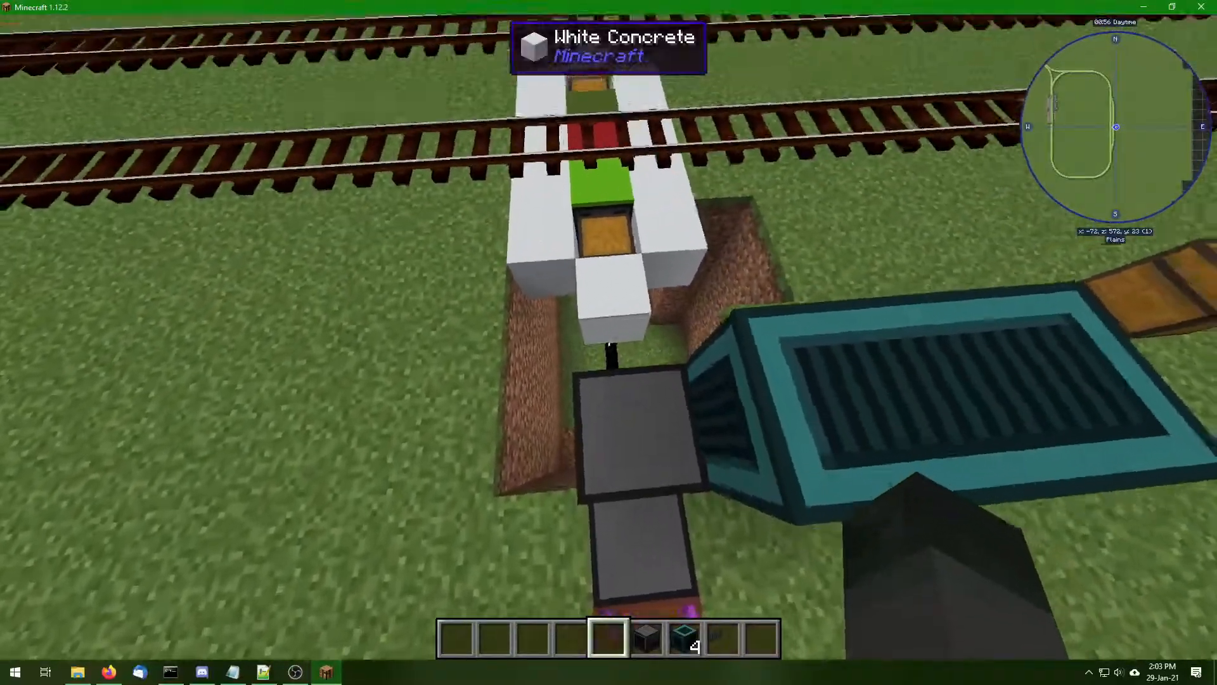
mouse_move(609, 337)
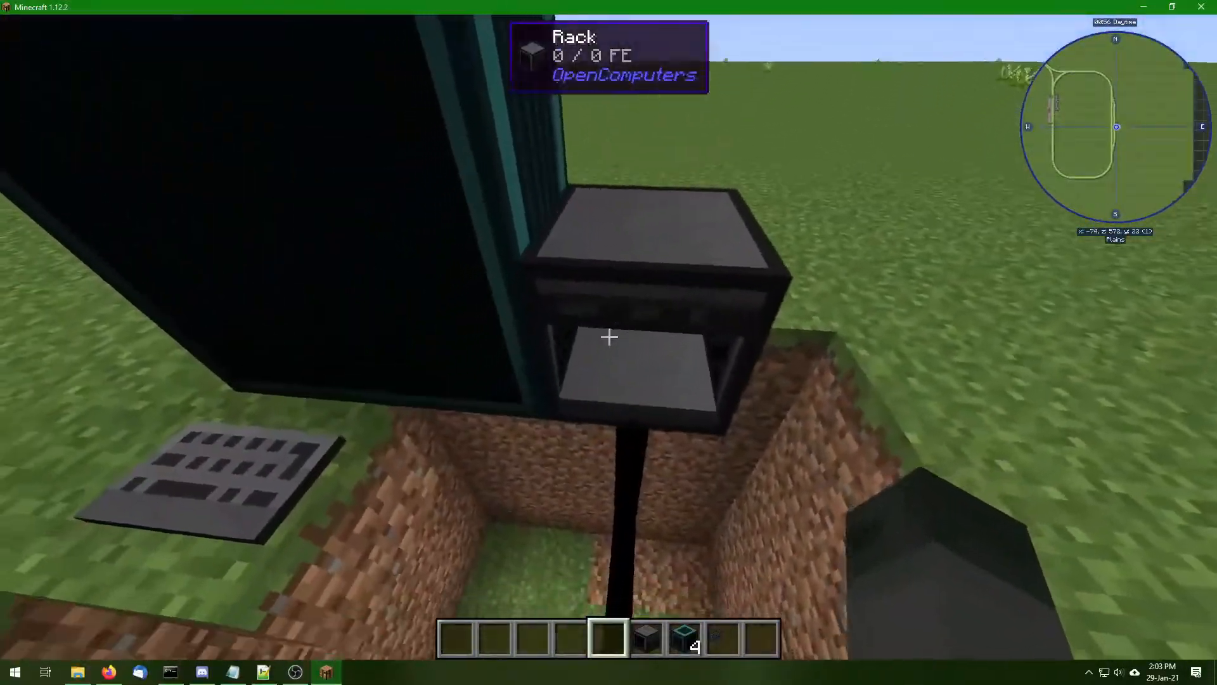
right_click(608, 337)
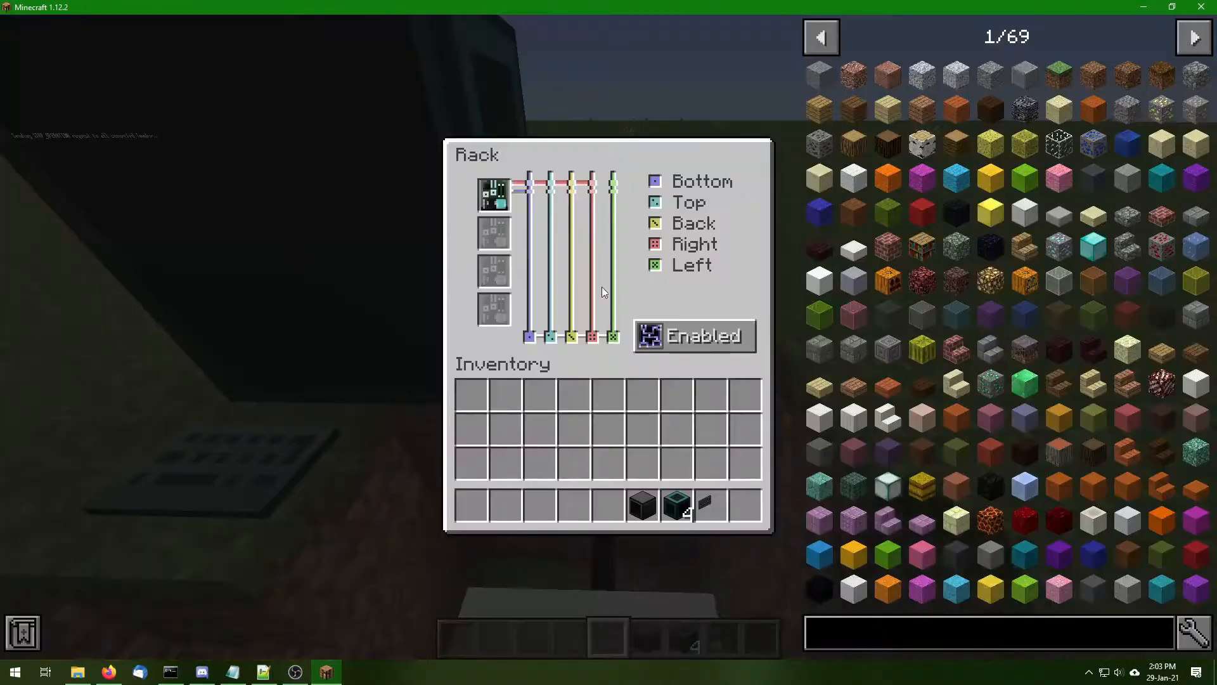
key("Escape")
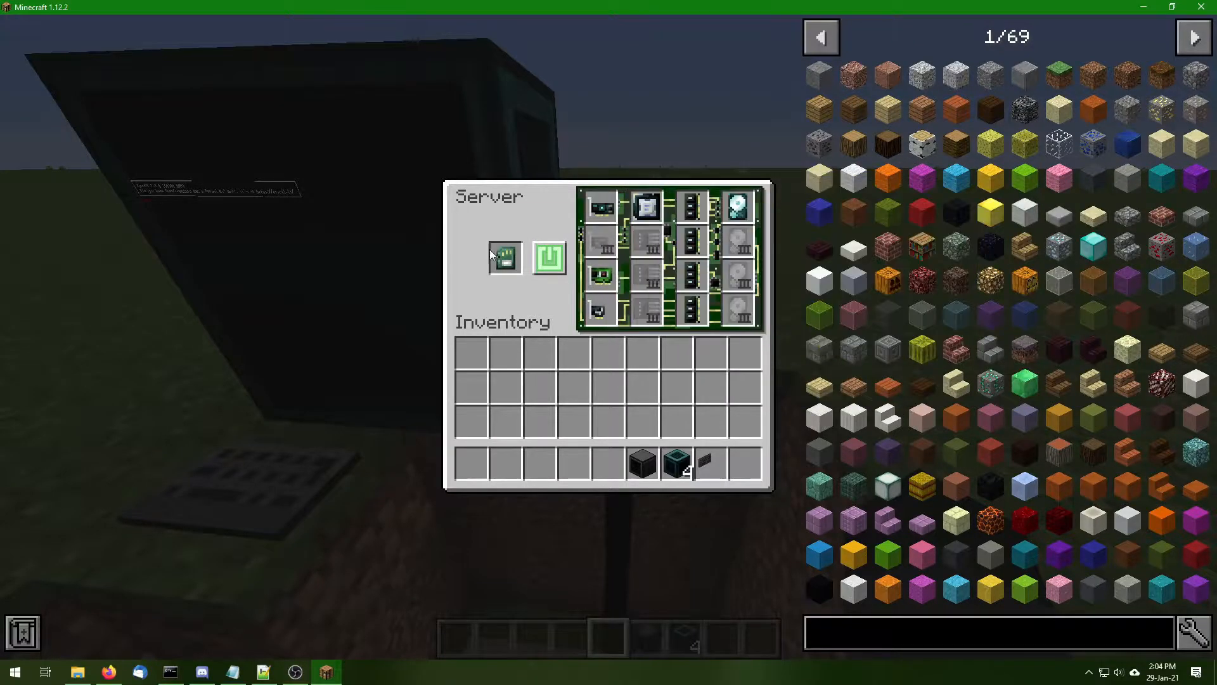
key("Escape")
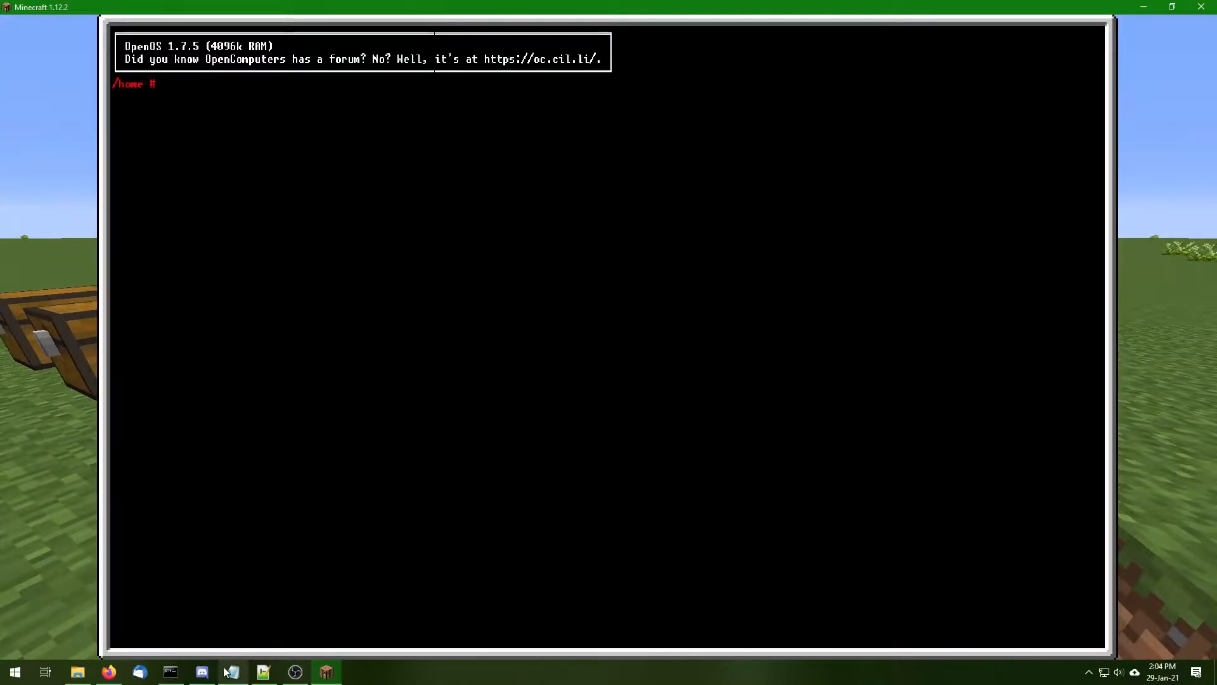
Run 'pastebin run LgJr66gm', accept message port 54421, and reboot after installing
left_click(231, 672)
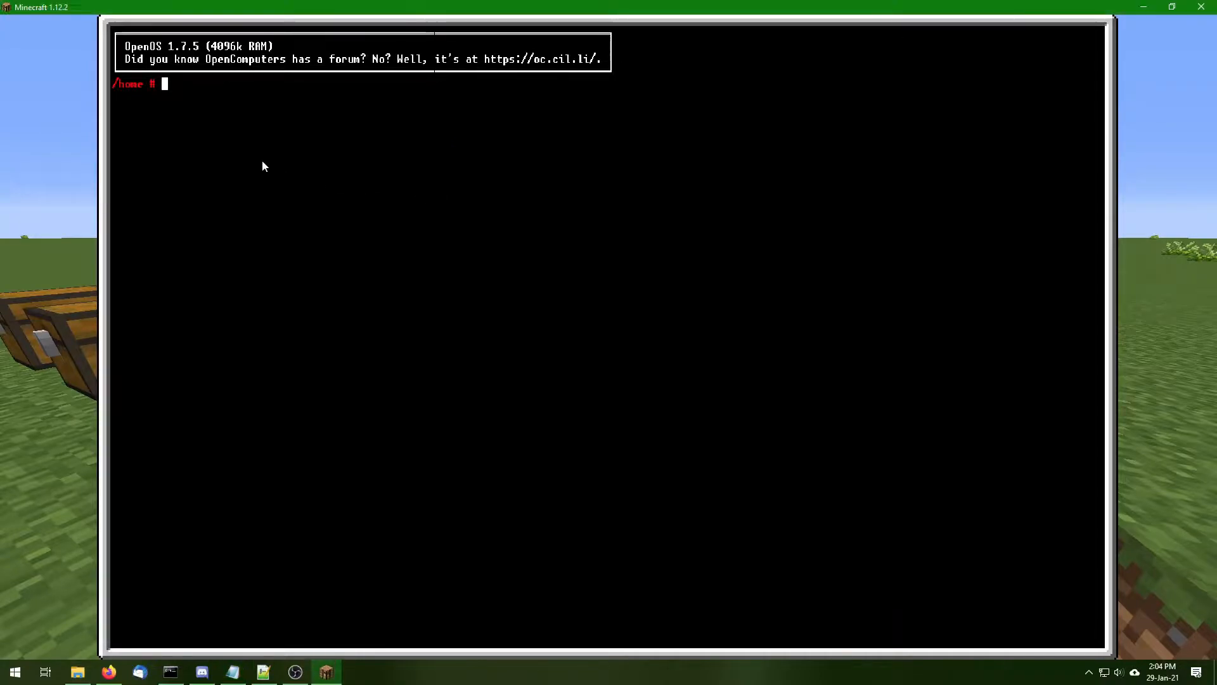
type("pastebin run LgJr66gm")
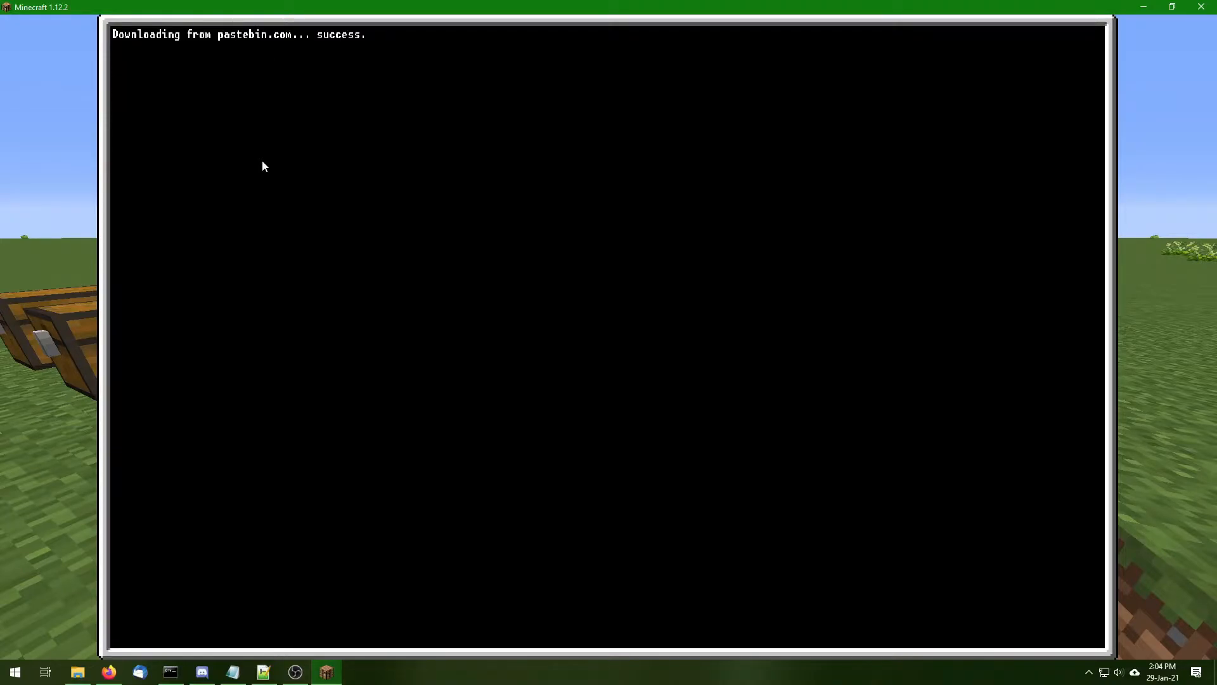
key("enter")
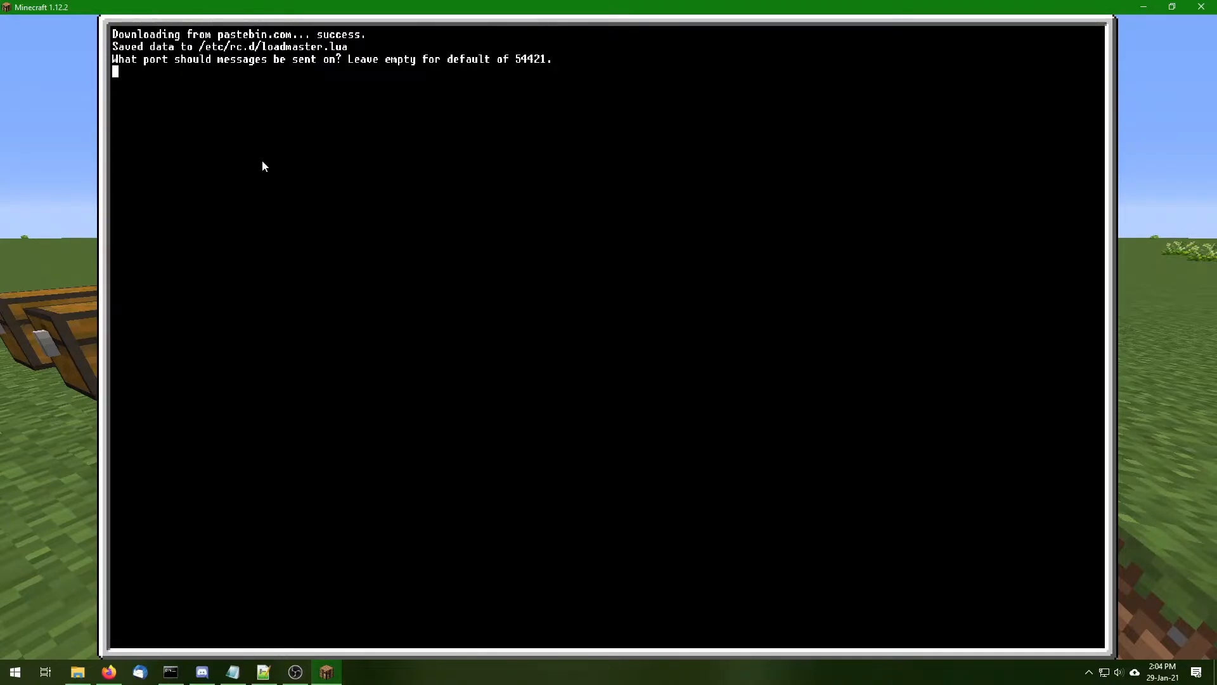
key("enter")
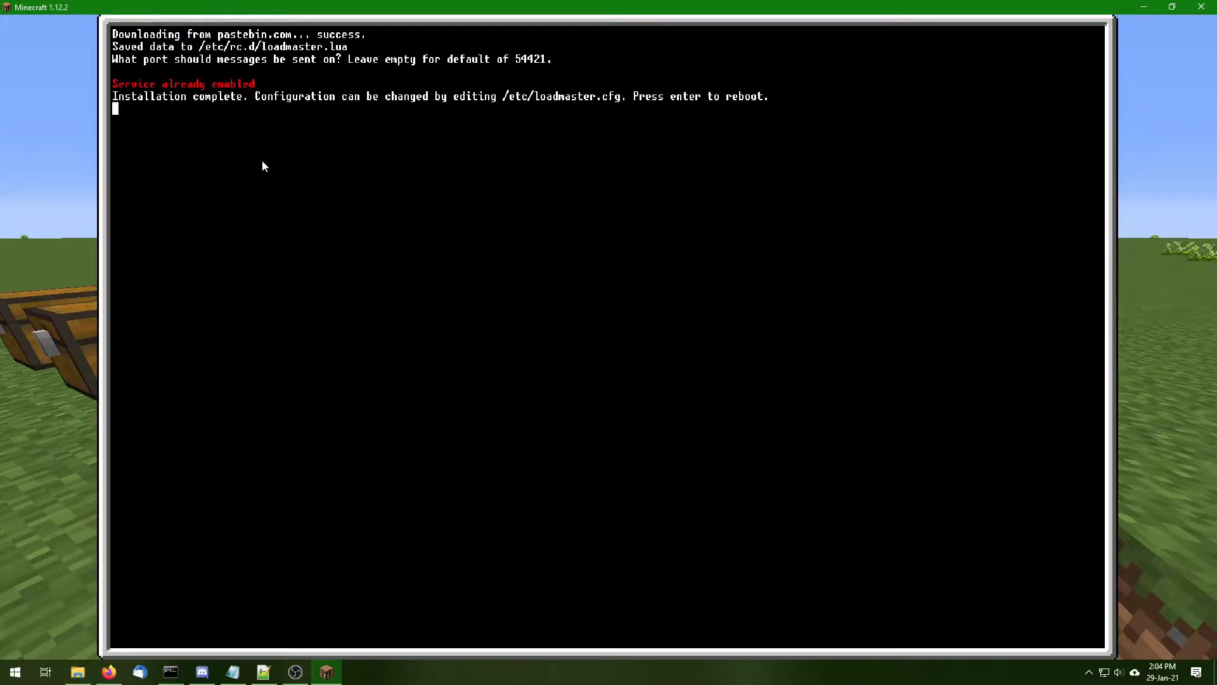
key("enter")
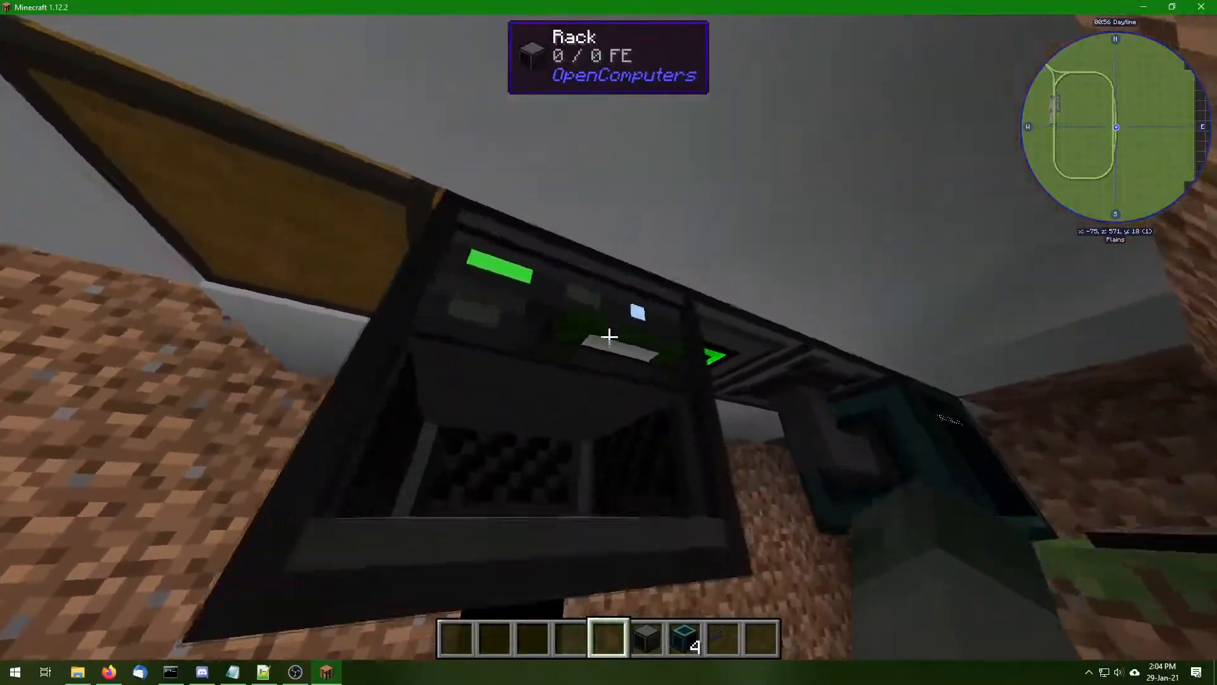
mouse_move(609, 337)
type("info")
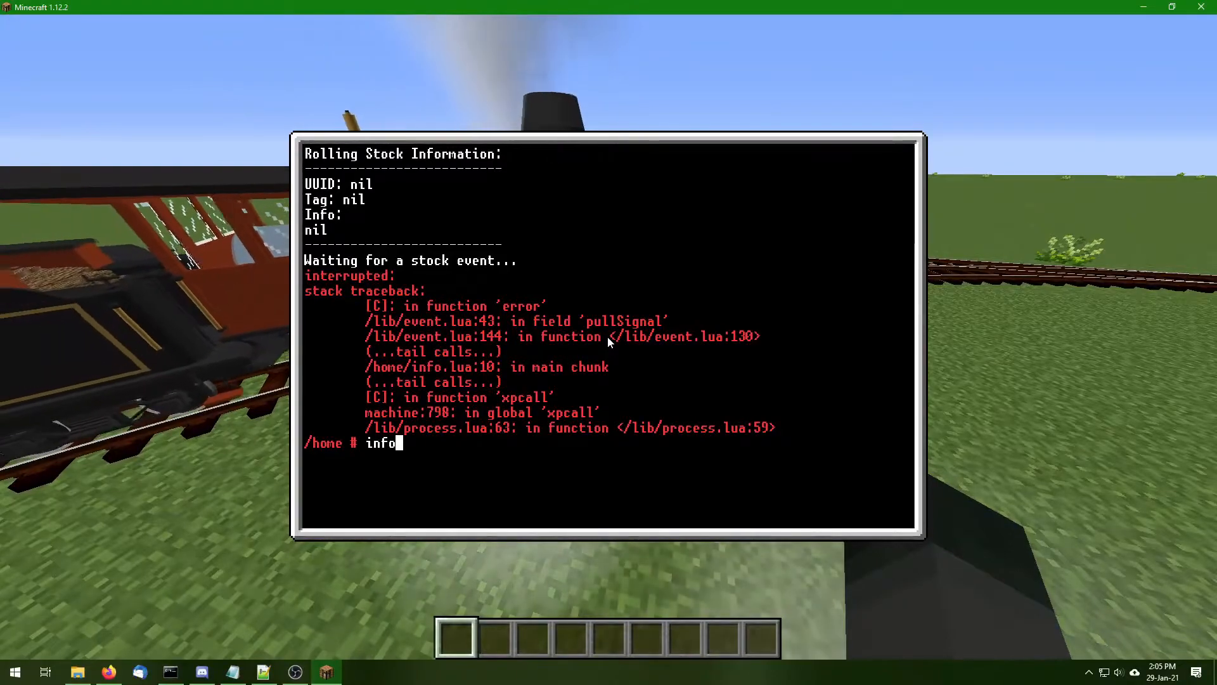
Rerun the 'info' program to await a stock event, then exit the terminal
key("Enter")
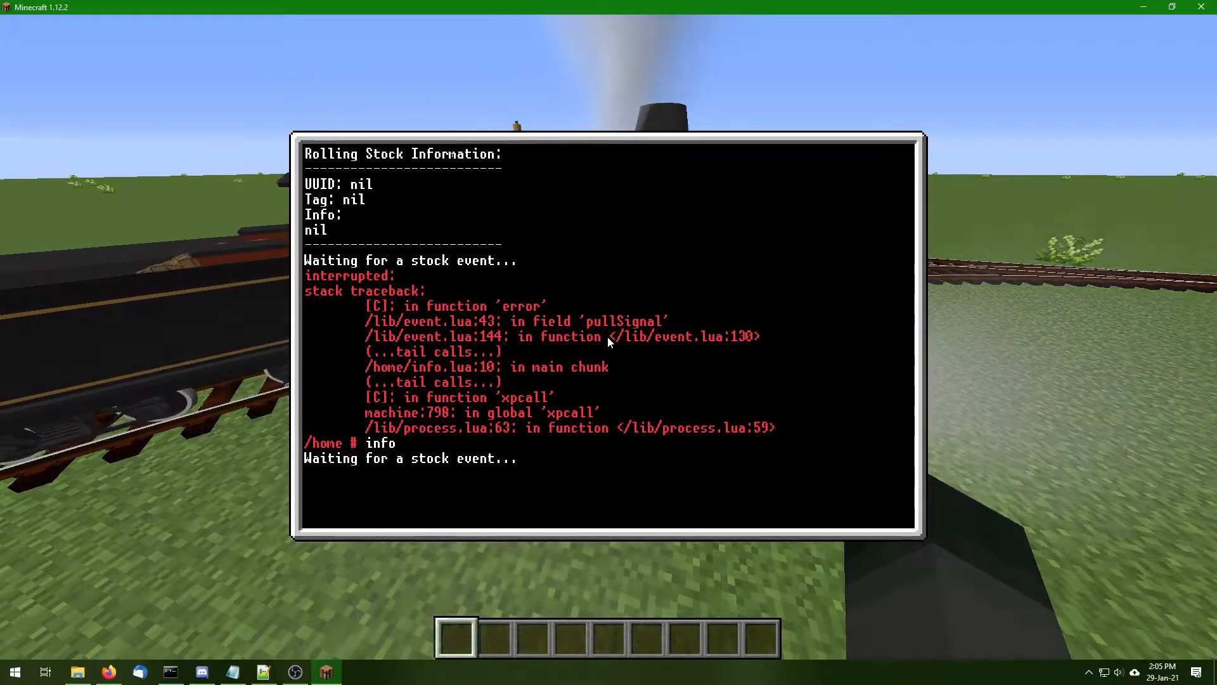
key("Escape")
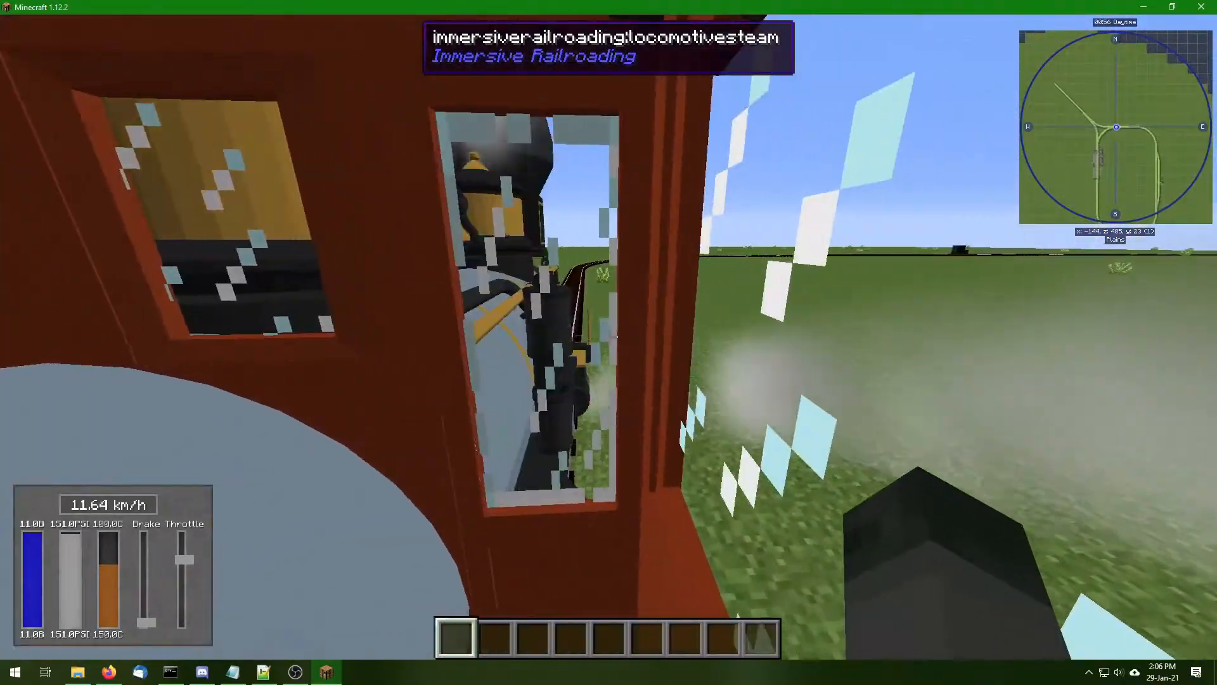
mouse_move(608, 337)
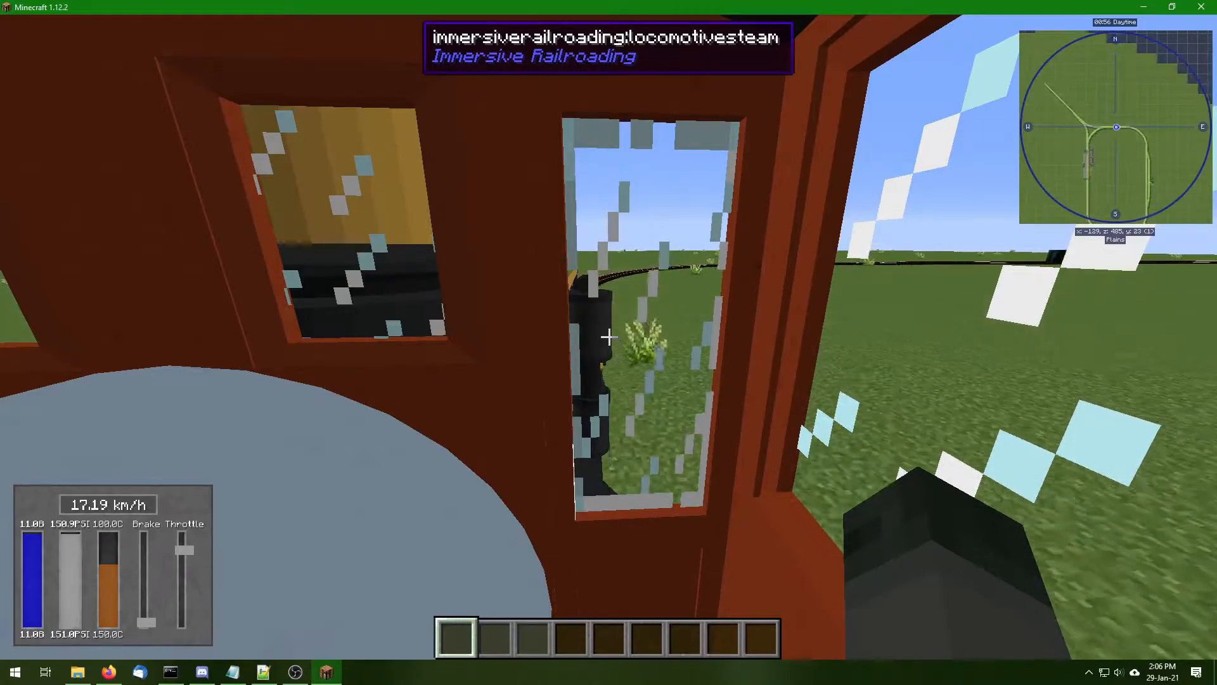
mouse_move(609, 338)
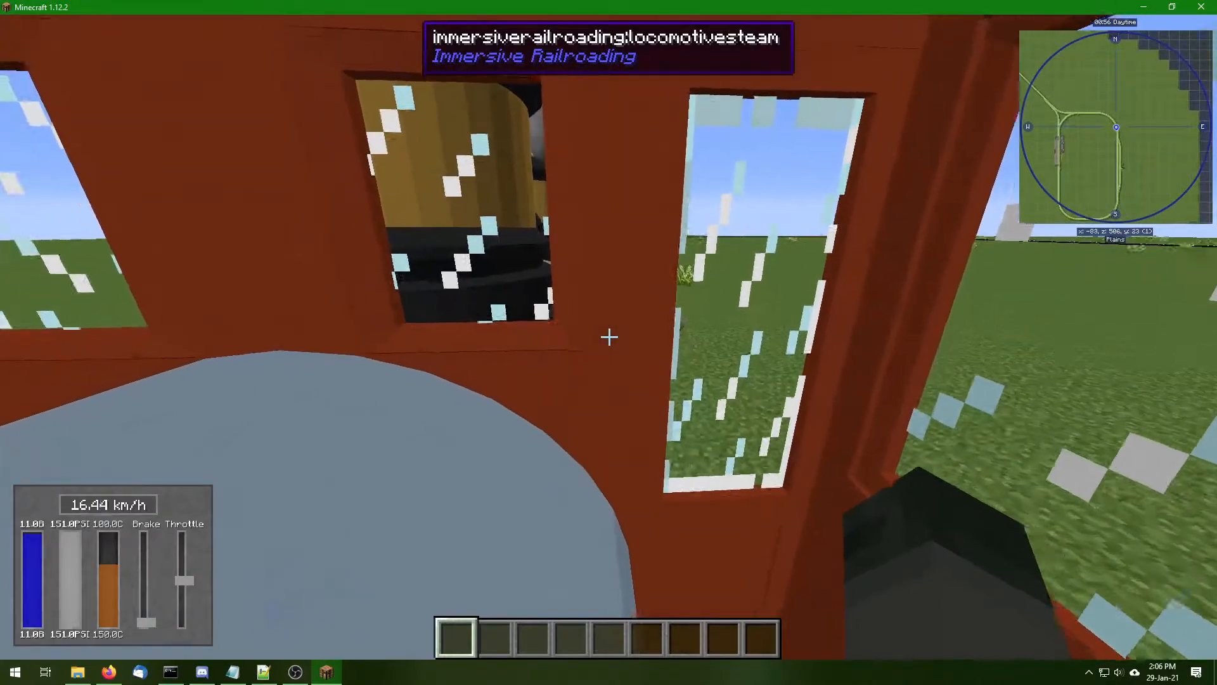
mouse_move(609, 337)
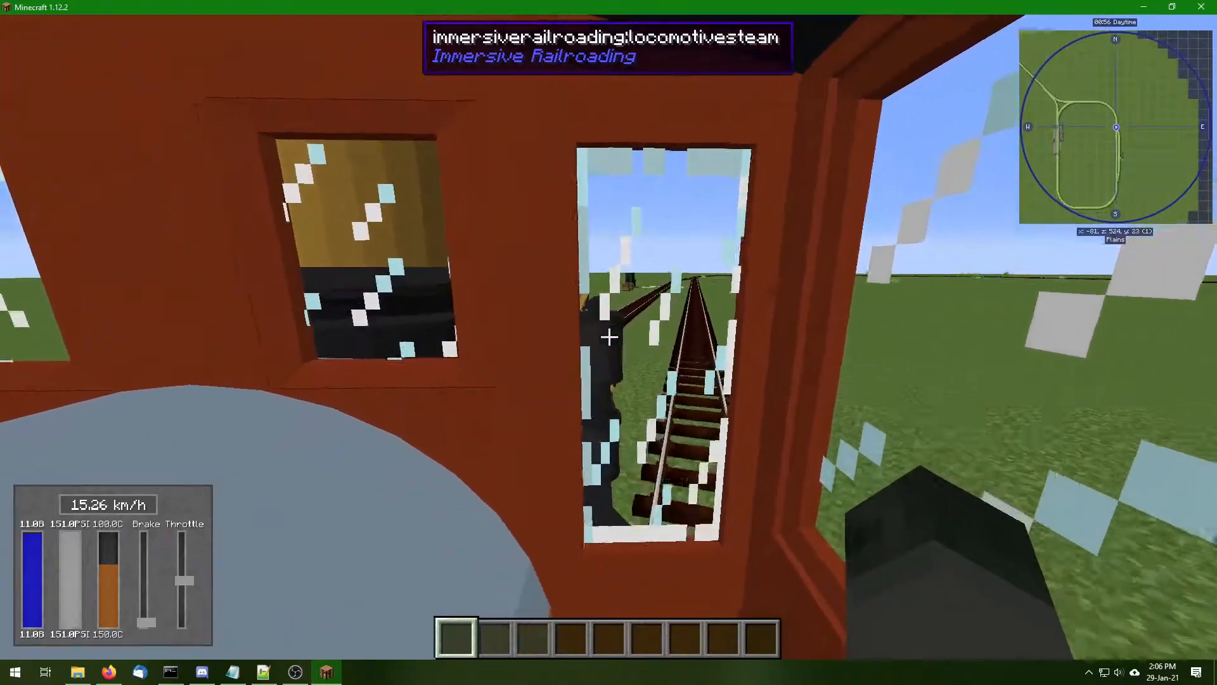
mouse_move(608, 336)
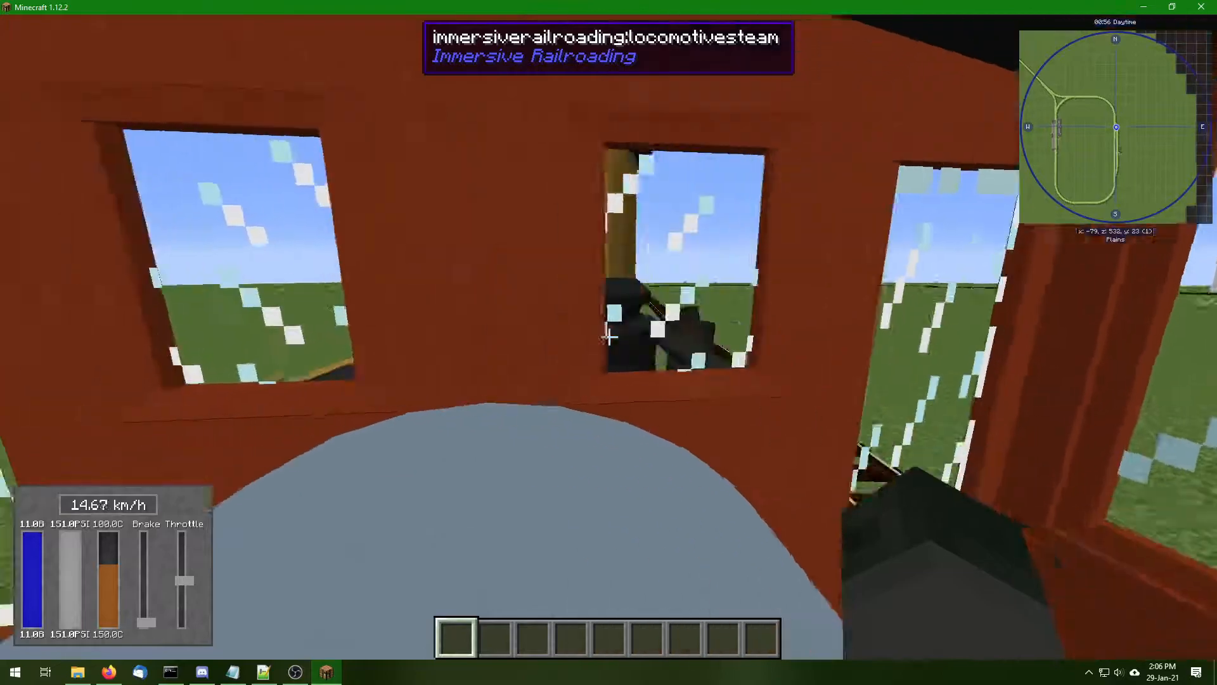
mouse_move(608, 338)
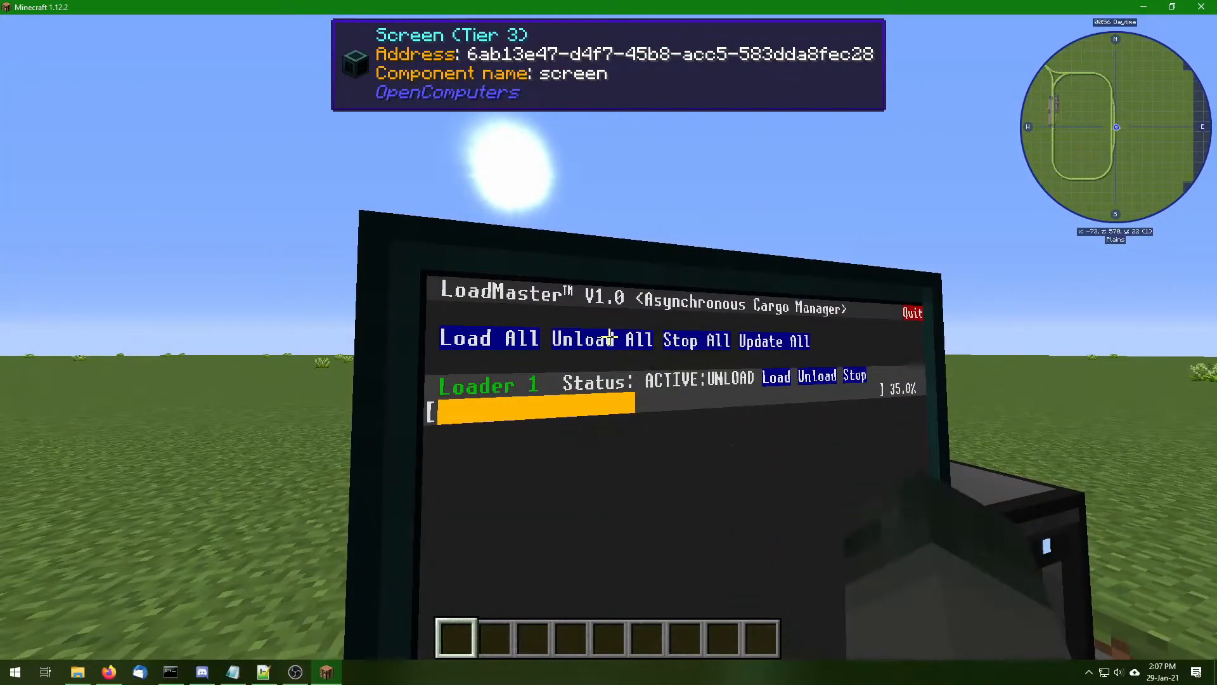
Leave the LoadMaster screen once Unload All has Loader 1 at 35 percent
key("e")
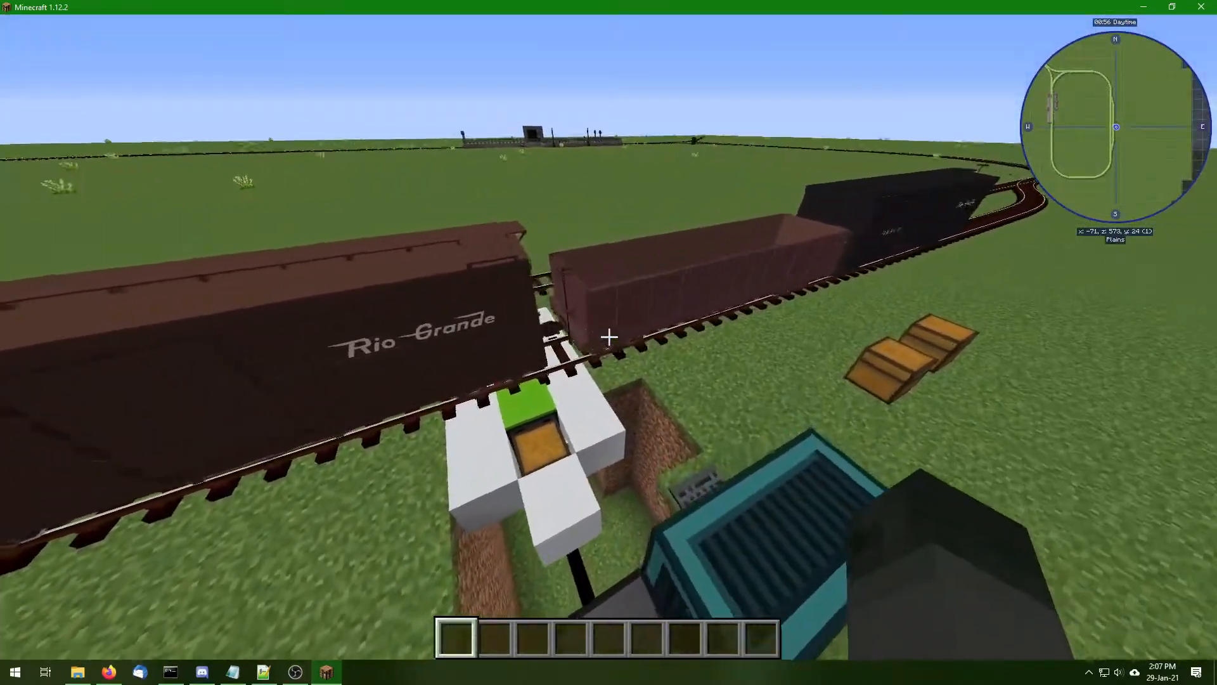
mouse_move(609, 337)
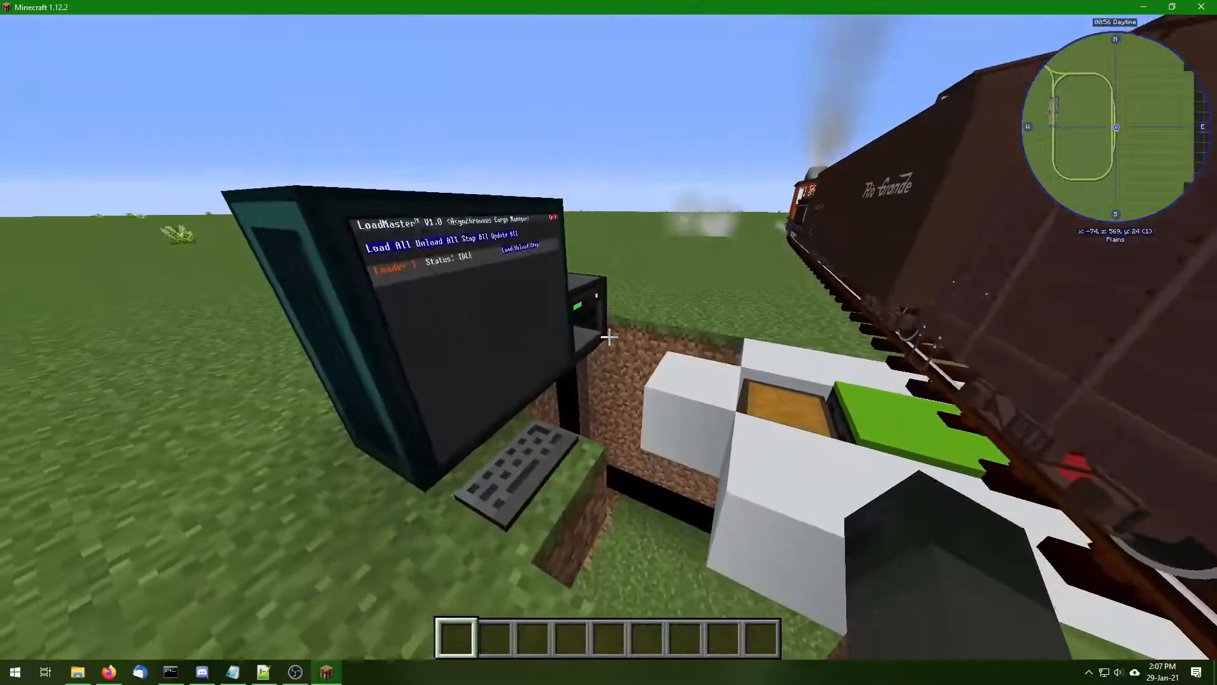
Drop the iron ore stacks on the creative Destroy Item slot to empty the inventory
left_click(608, 338)
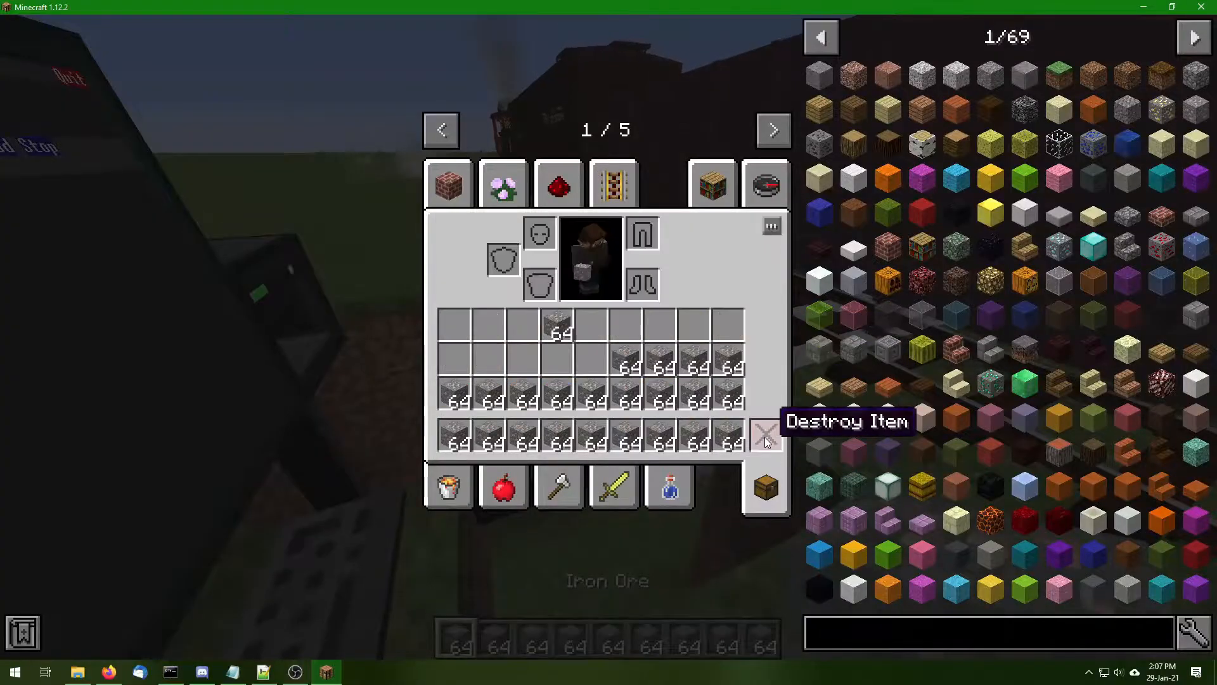
key("Escape")
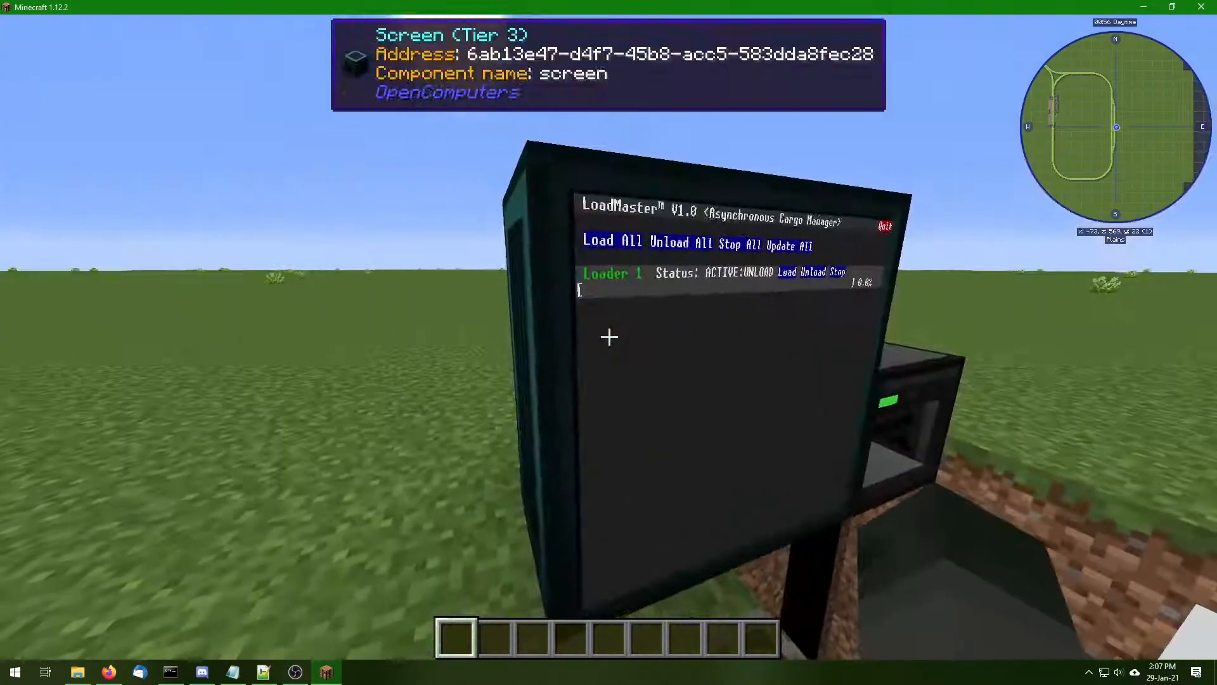
mouse_move(608, 342)
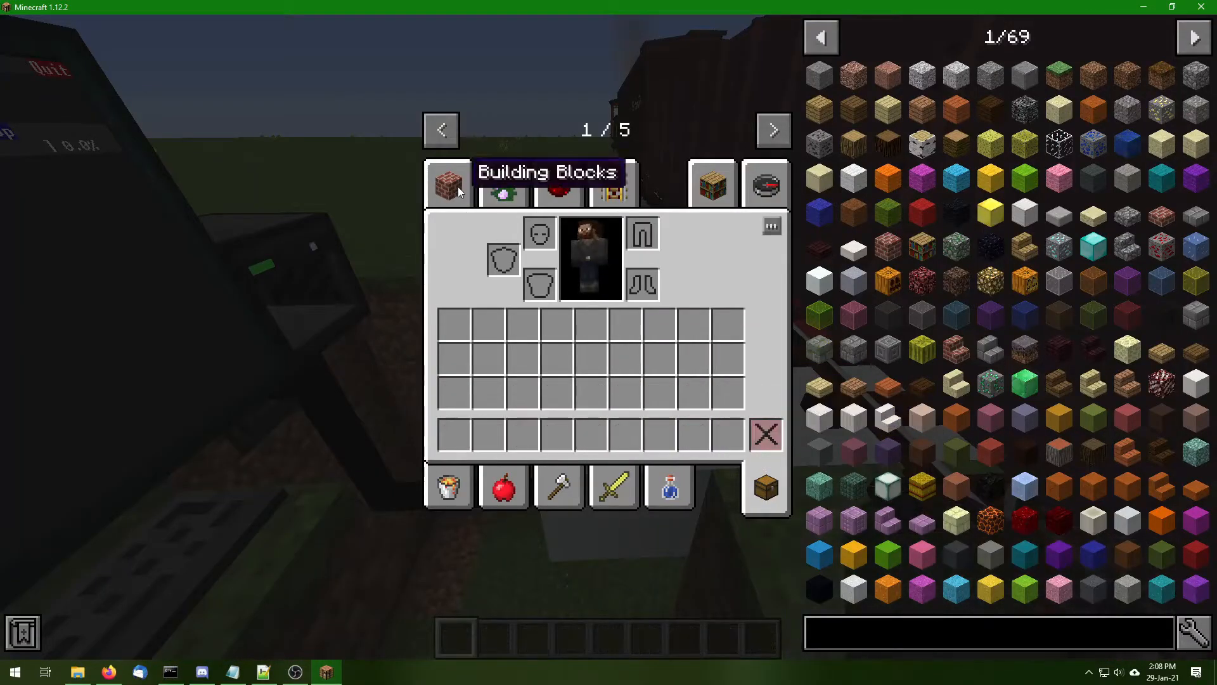
key("Escape")
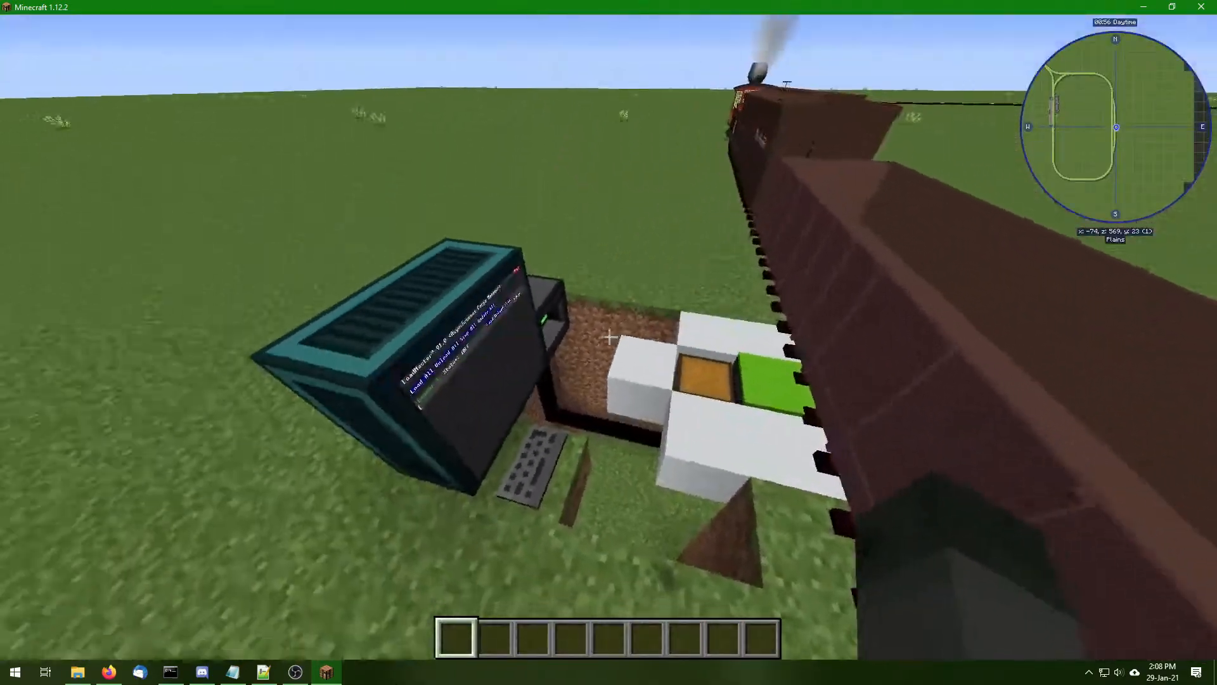